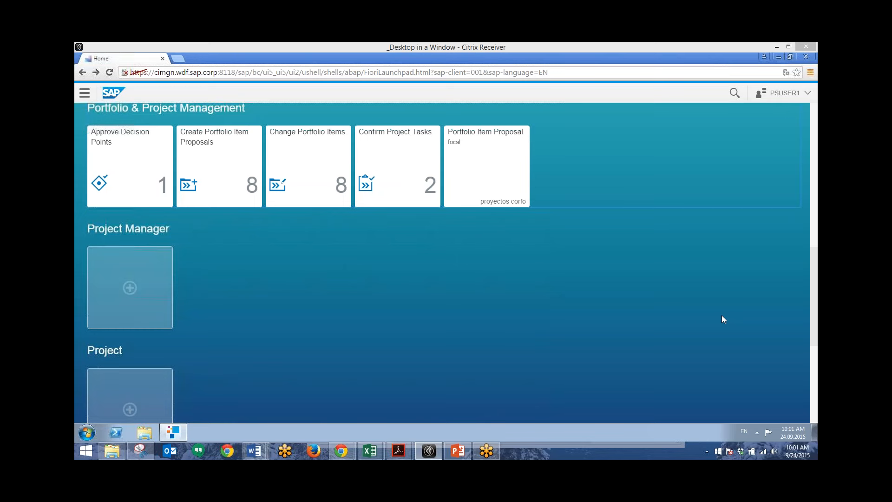
pyautogui.moveTo(209, 184)
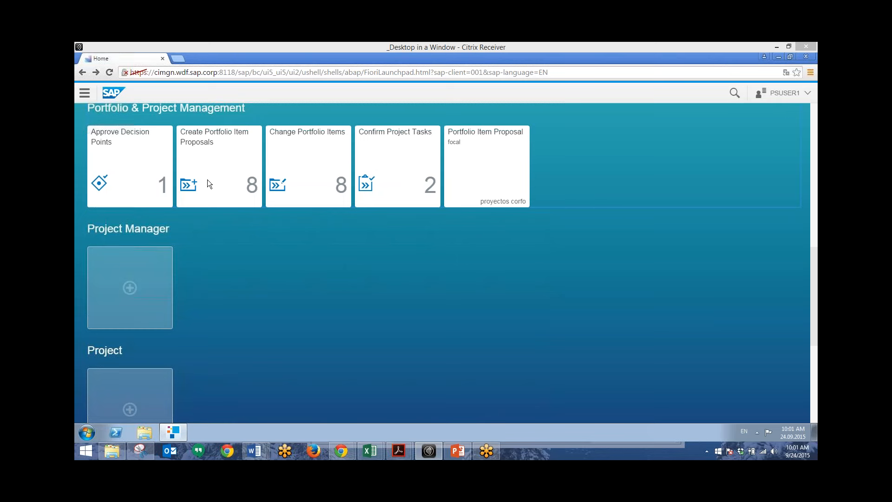
pyautogui.moveTo(119, 149)
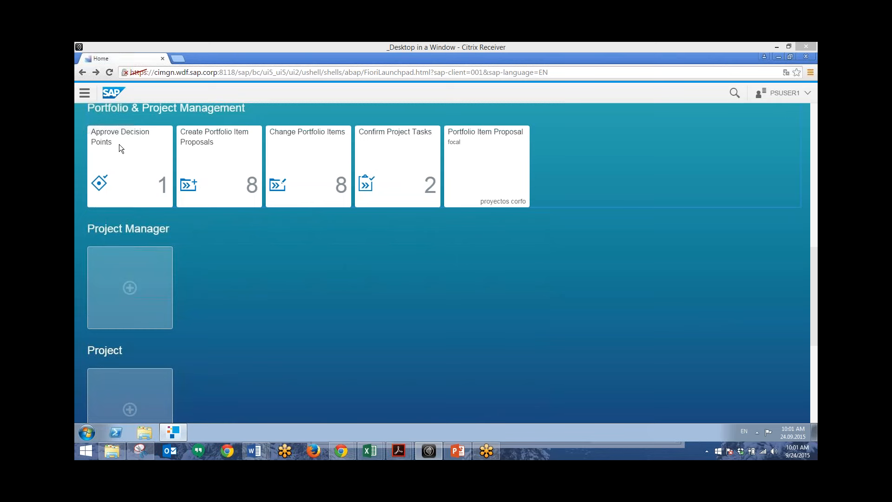
pyautogui.moveTo(222, 142)
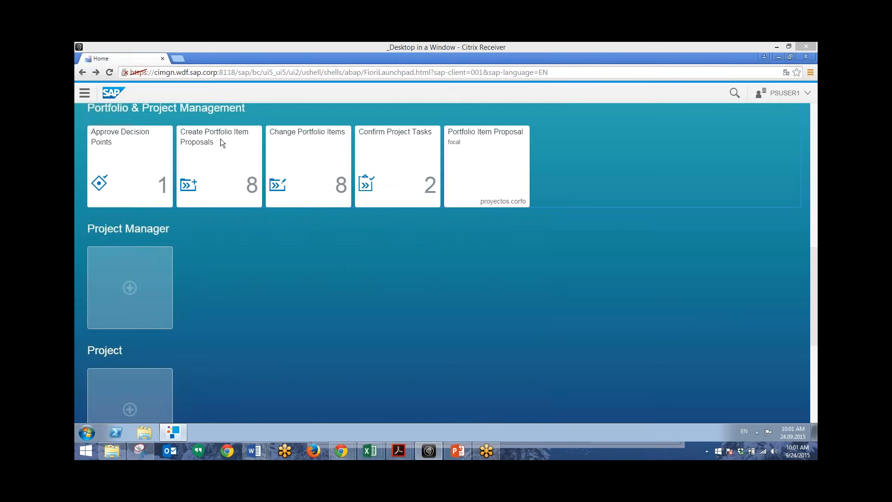
pyautogui.moveTo(317, 142)
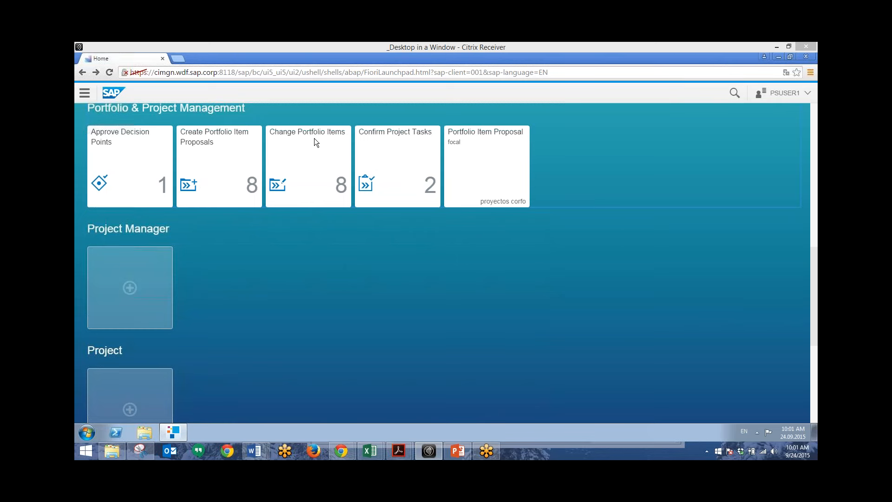
pyautogui.moveTo(397, 145)
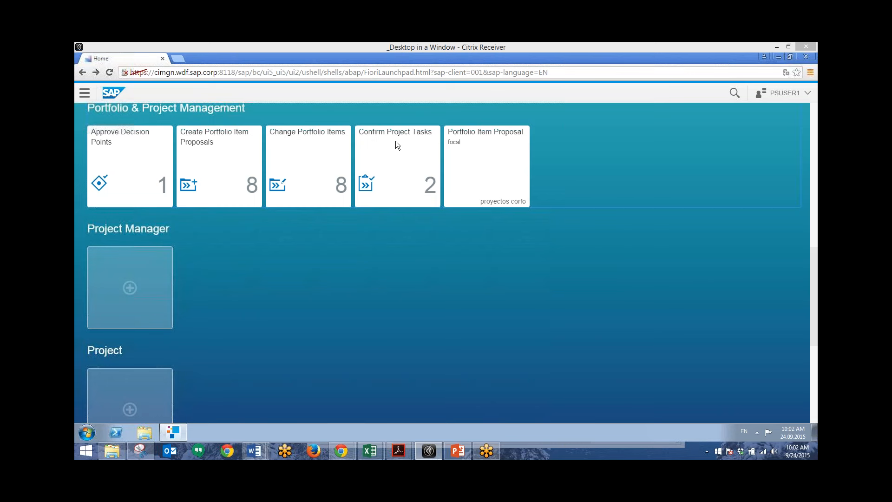
pyautogui.moveTo(182, 194)
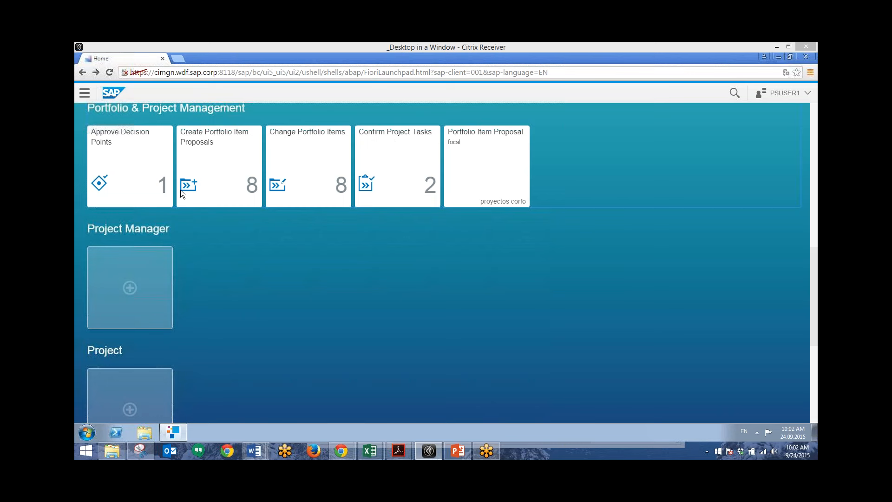
pyautogui.moveTo(132, 162)
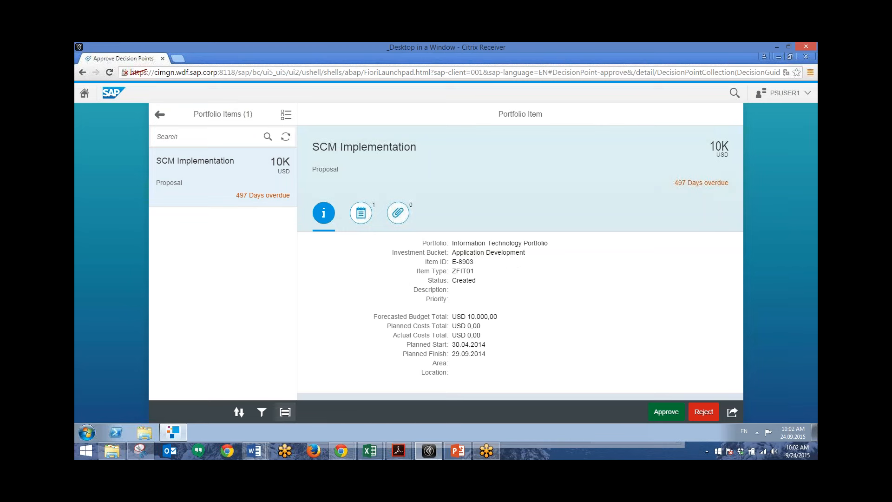
# - Review the proposal's notes and the author's contact card, then view the empty attachments
pyautogui.click(284, 411)
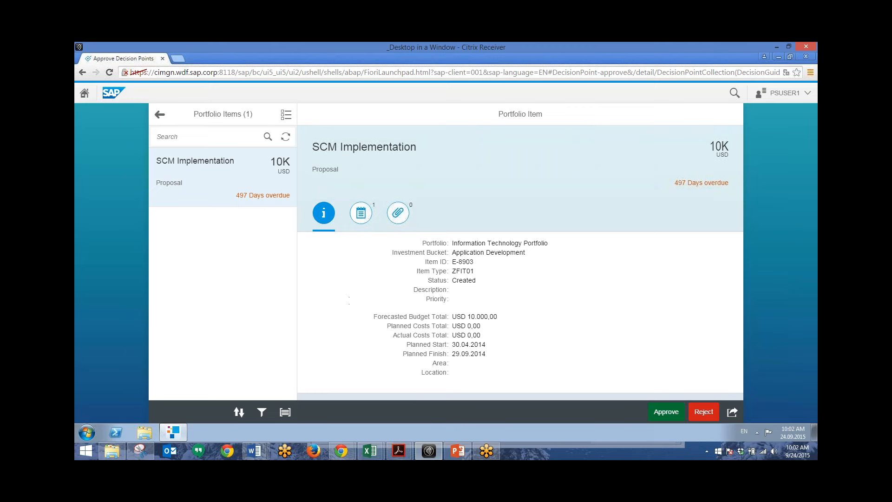
pyautogui.click(360, 212)
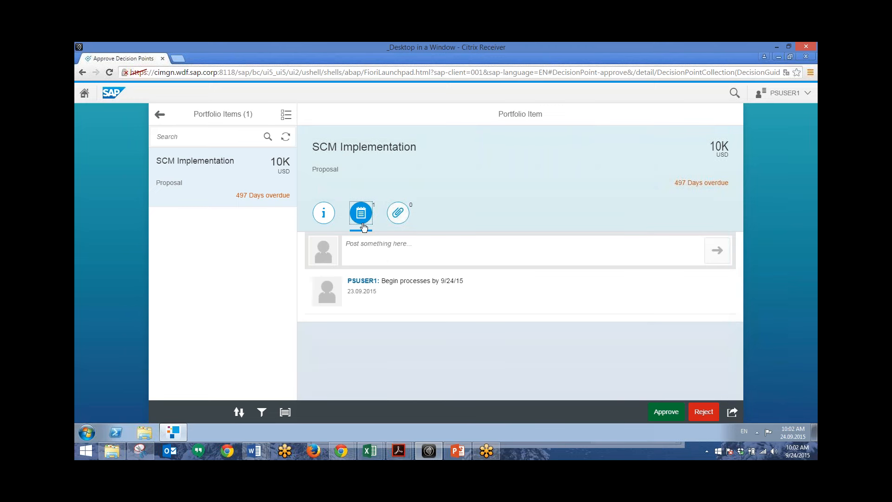
pyautogui.moveTo(363, 281)
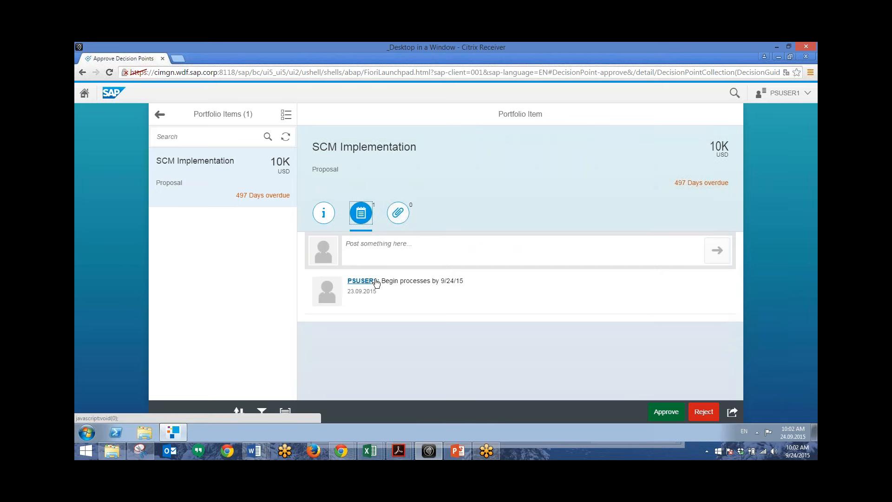
pyautogui.moveTo(371, 285)
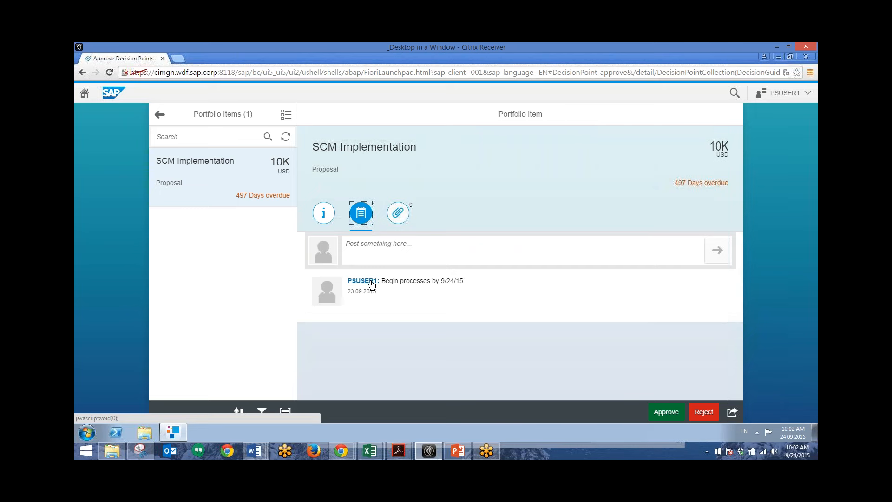
pyautogui.click(360, 281)
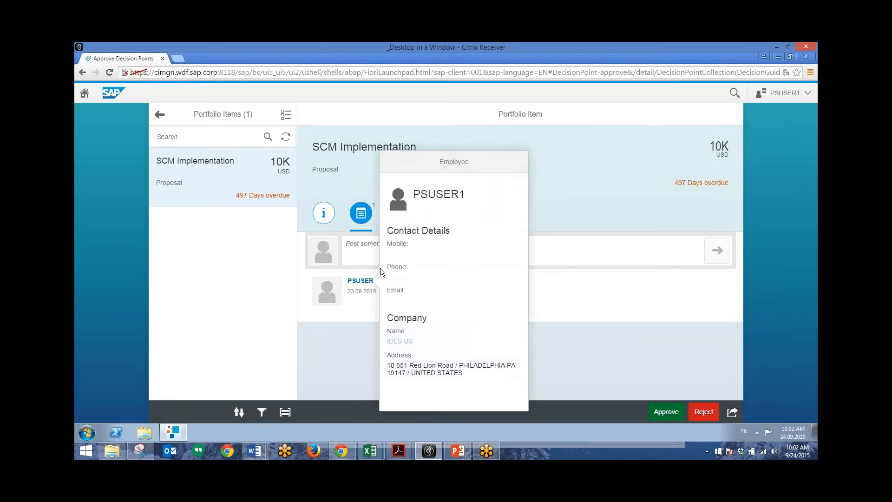
pyautogui.moveTo(359, 324)
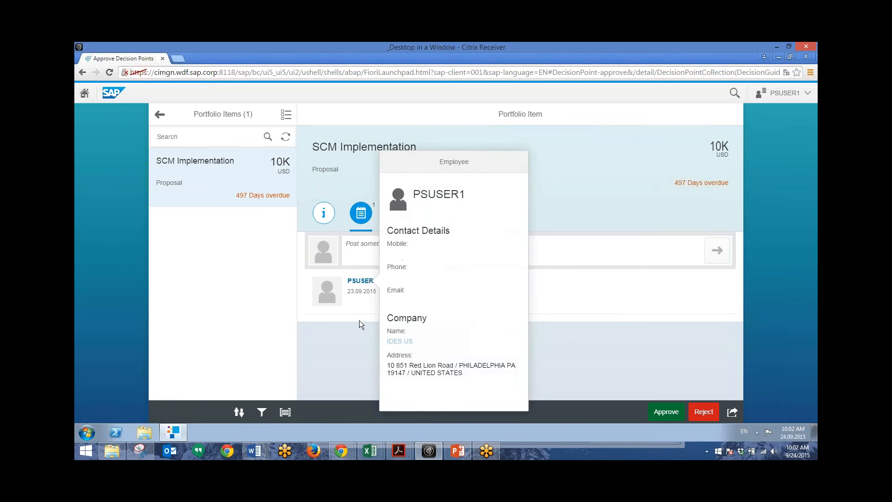
pyautogui.moveTo(359, 327)
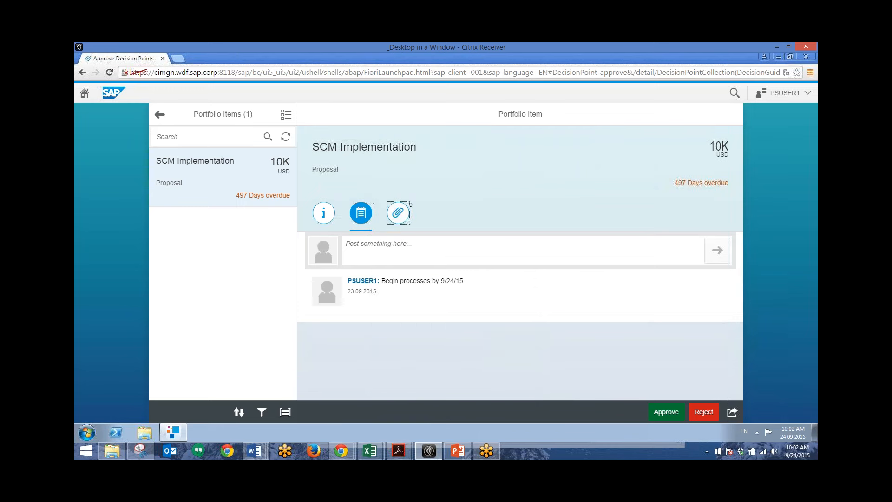
pyautogui.click(398, 212)
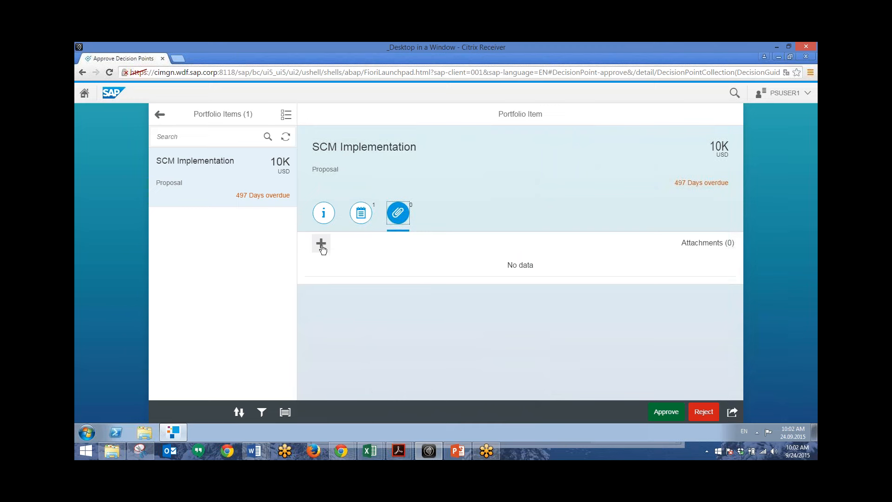
pyautogui.click(321, 244)
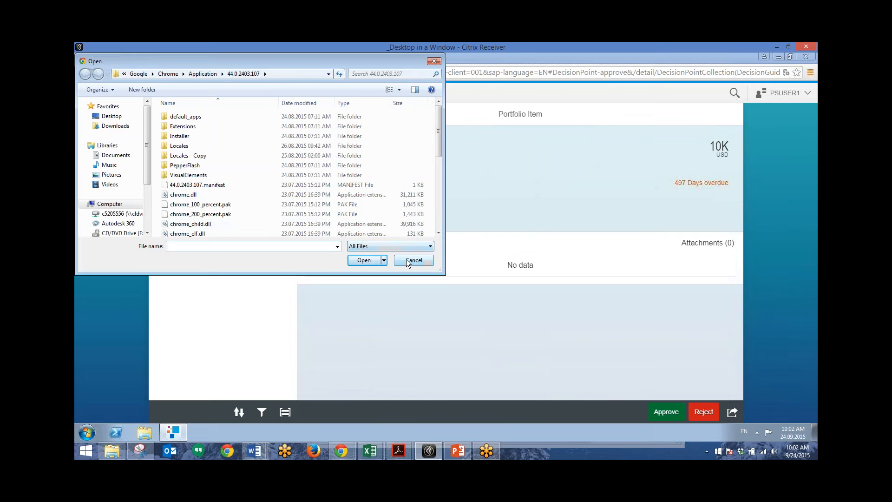
pyautogui.click(413, 260)
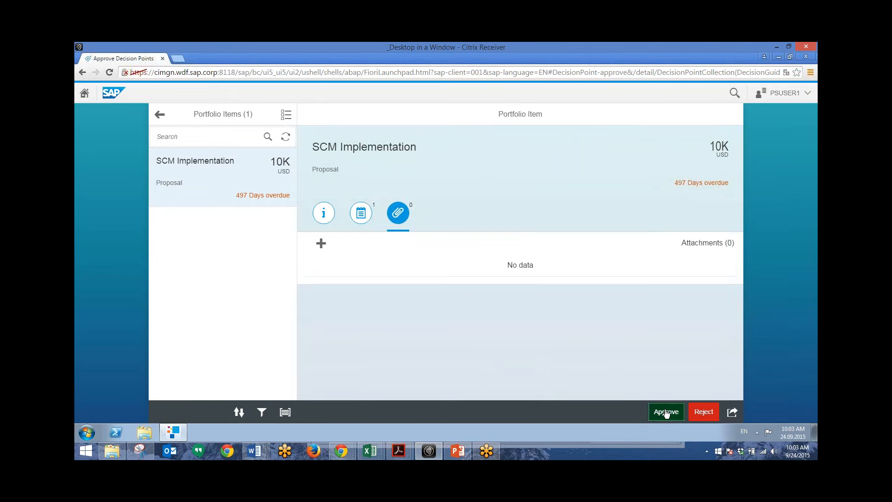
# - Approve the SCM Implementation proposal decision point without adding a note
pyautogui.click(664, 411)
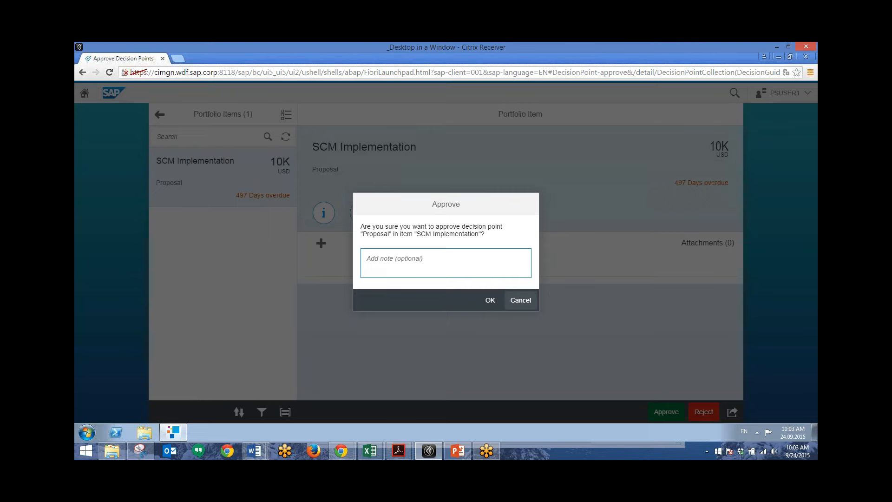
pyautogui.click(519, 300)
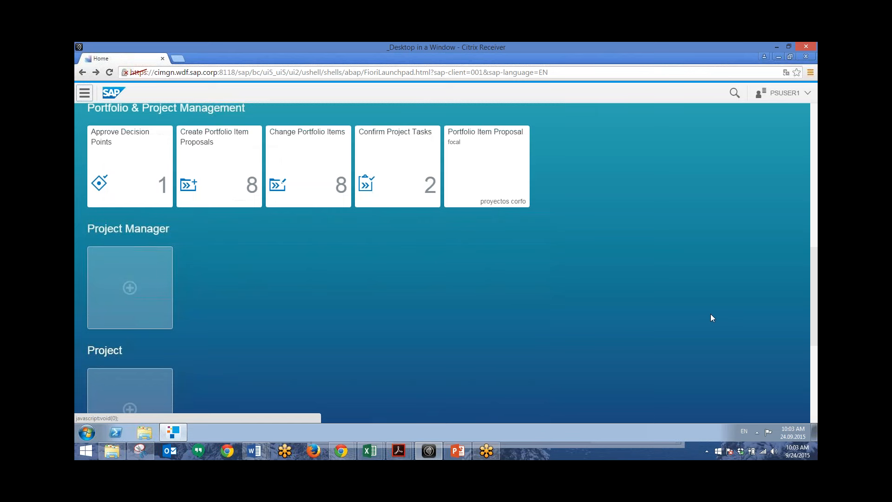
pyautogui.moveTo(542, 308)
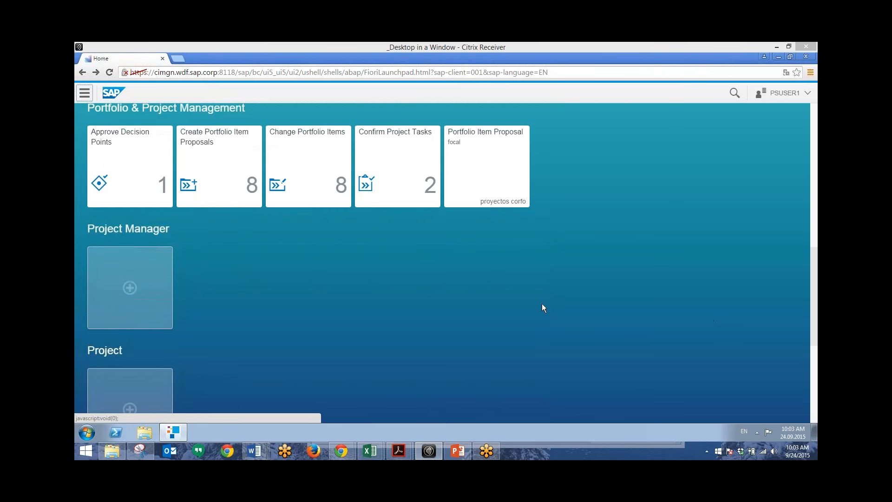
pyautogui.moveTo(157, 208)
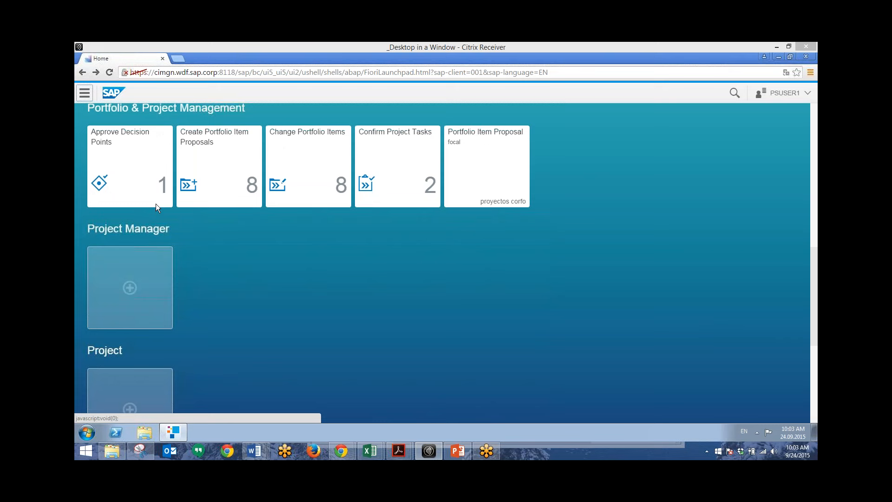
pyautogui.moveTo(161, 196)
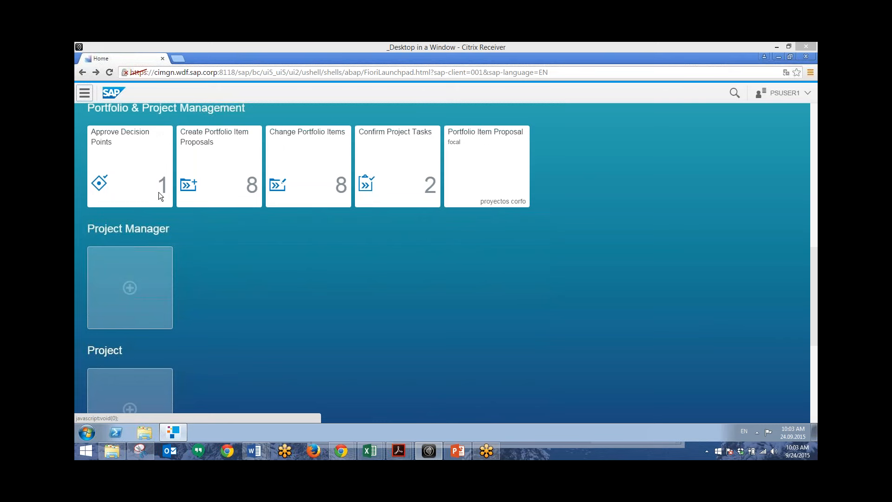
pyautogui.moveTo(163, 193)
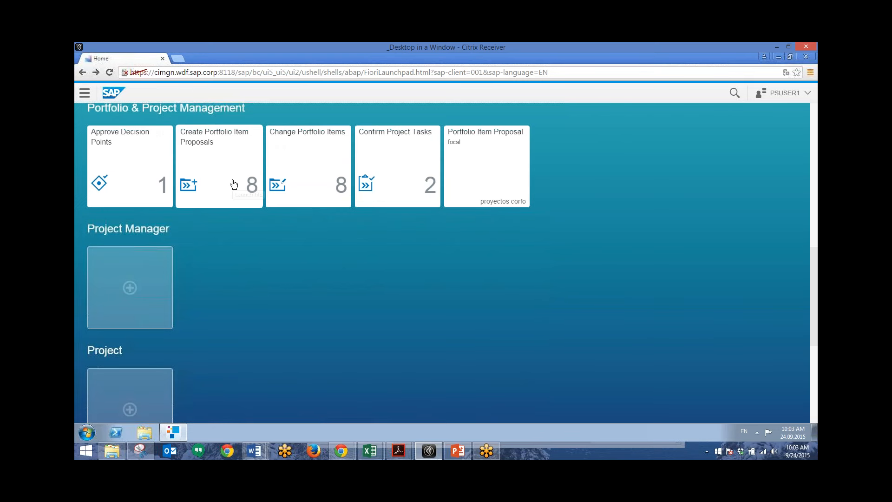
pyautogui.moveTo(234, 184)
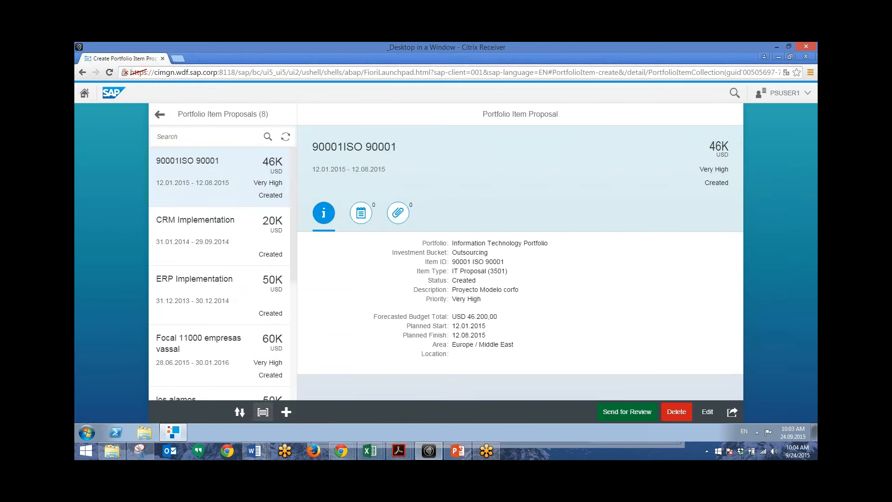
# - Group the proposal list by priority and start a new proposal in the Australia portfolio
pyautogui.click(262, 411)
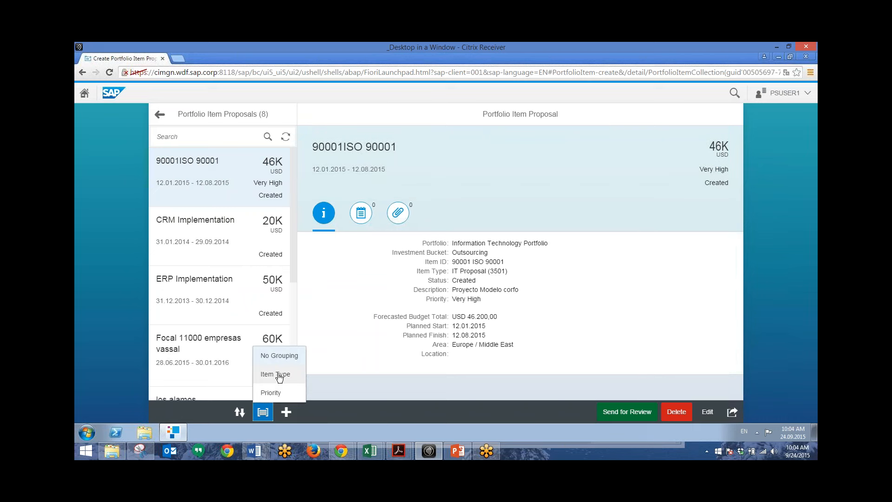
pyautogui.click(275, 374)
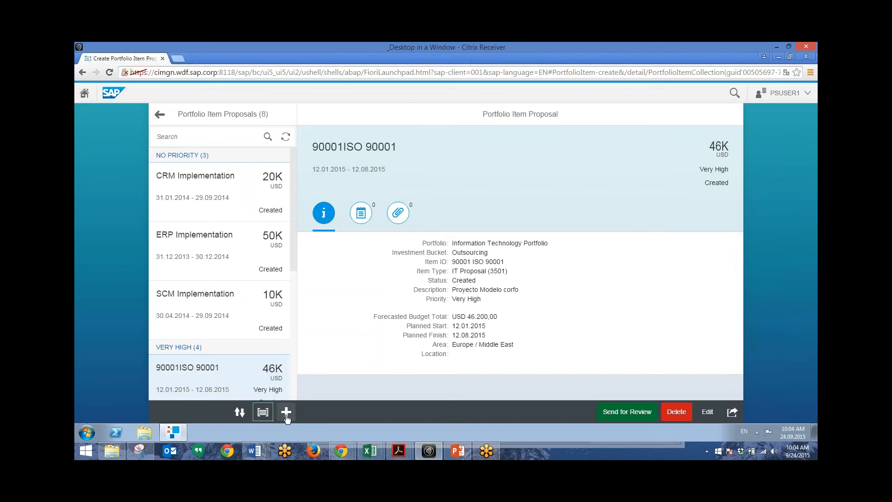
pyautogui.click(286, 411)
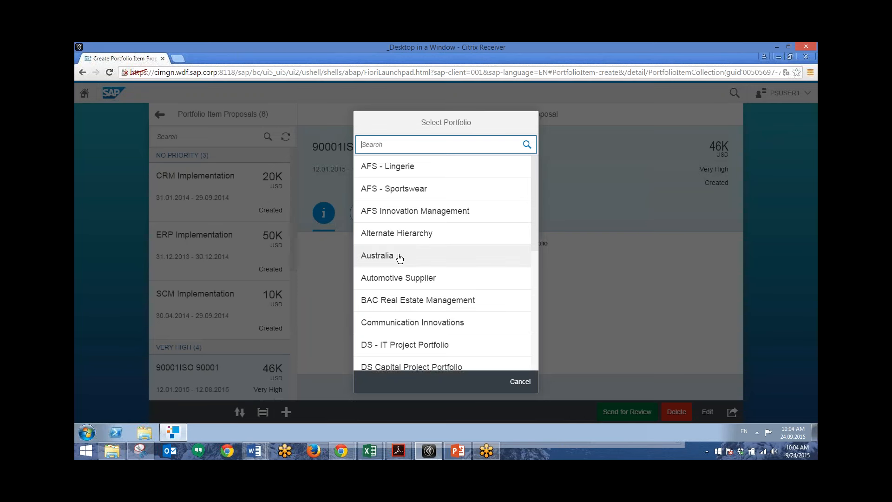
pyautogui.click(518, 380)
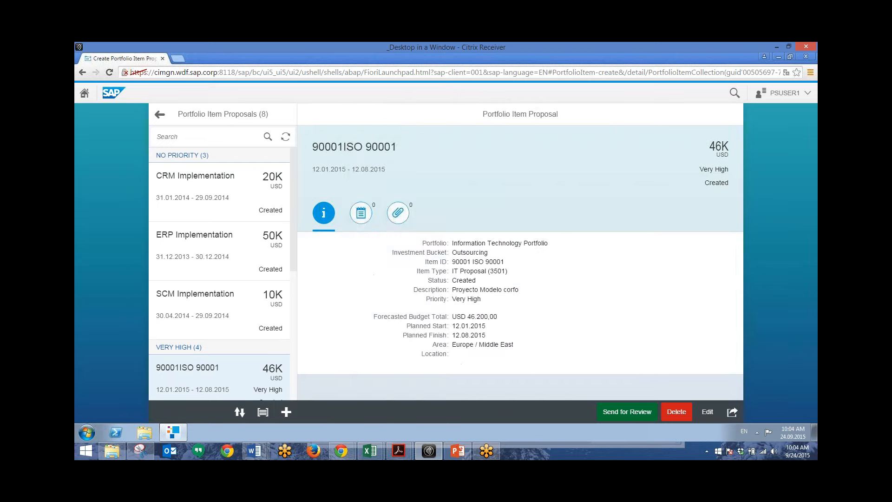
# - Fill in Growth and Improvement bucket, name Proposal XYZ, Capital Project AU type, Very High priority
pyautogui.click(286, 411)
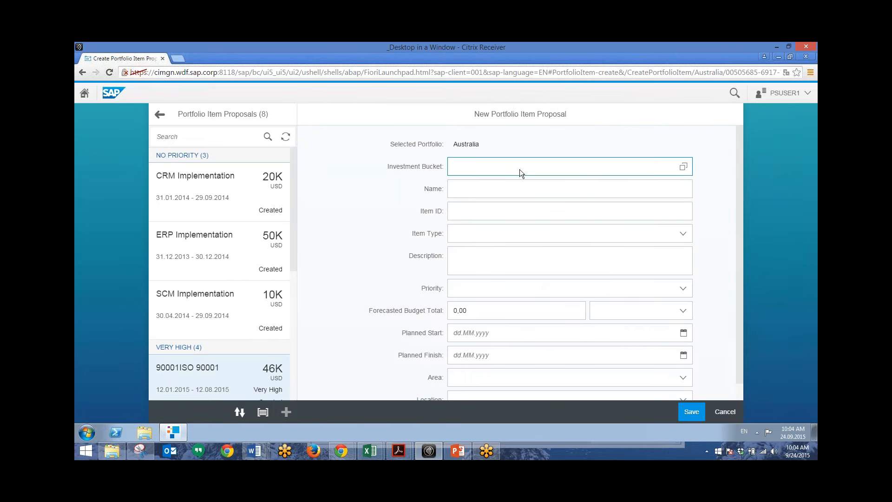
pyautogui.moveTo(590, 174)
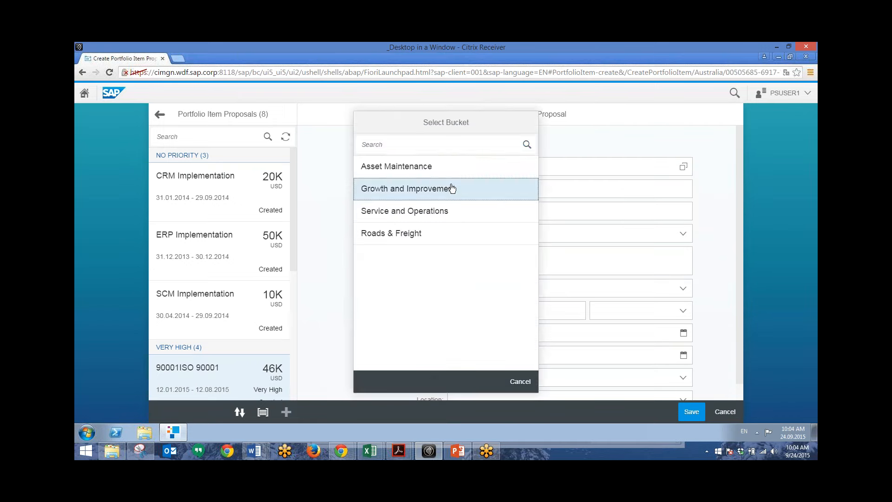
pyautogui.click(405, 188)
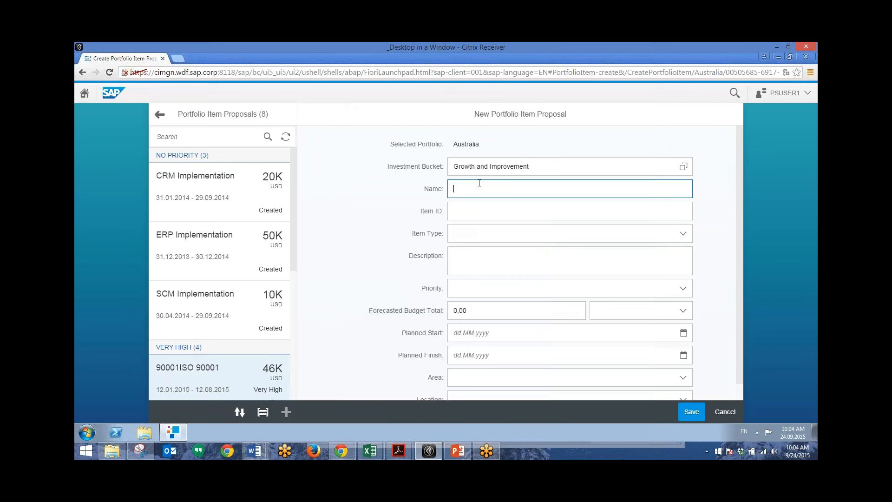
pyautogui.write('Proposal')
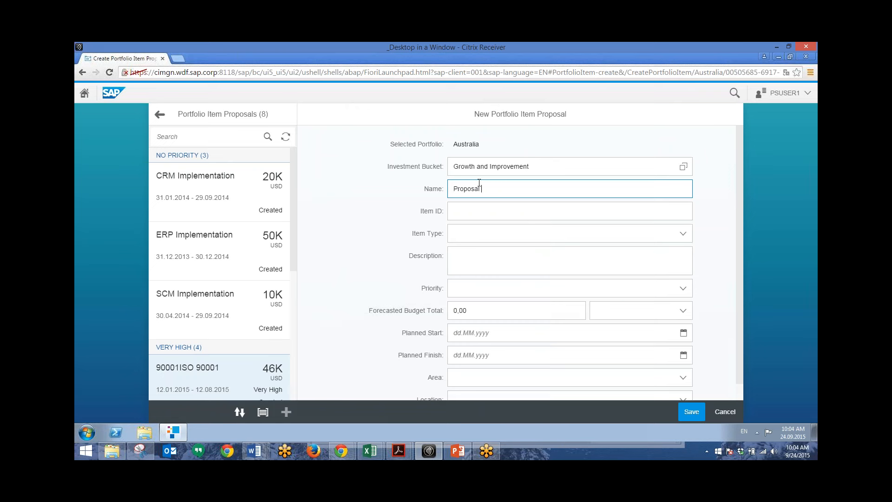
pyautogui.write('XYZ')
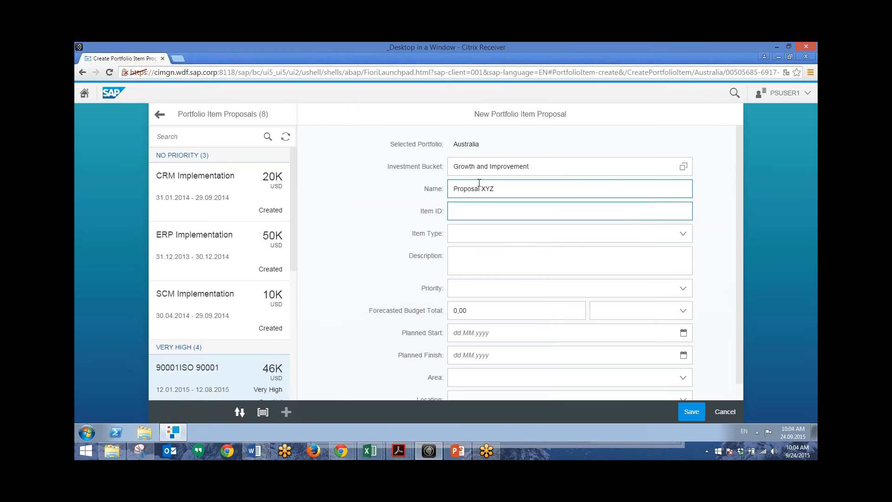
pyautogui.write('CJB123456')
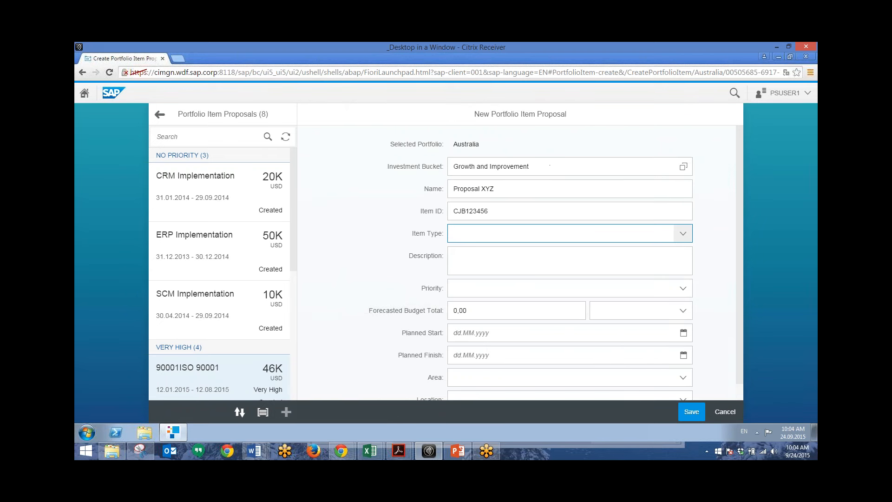
pyautogui.click(682, 233)
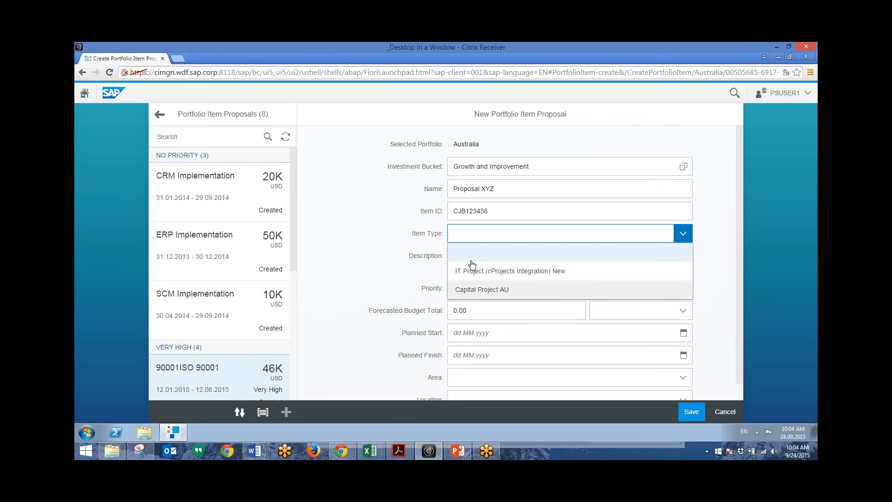
pyautogui.write('Pro')
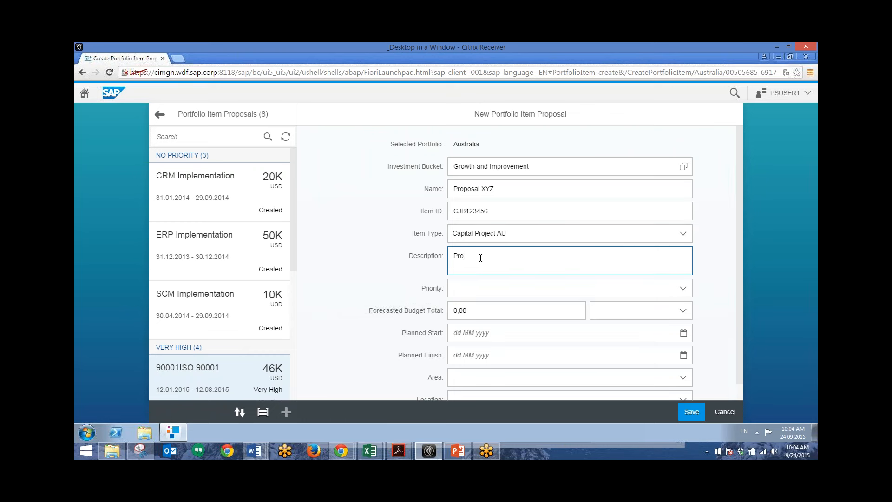
pyautogui.click(682, 288)
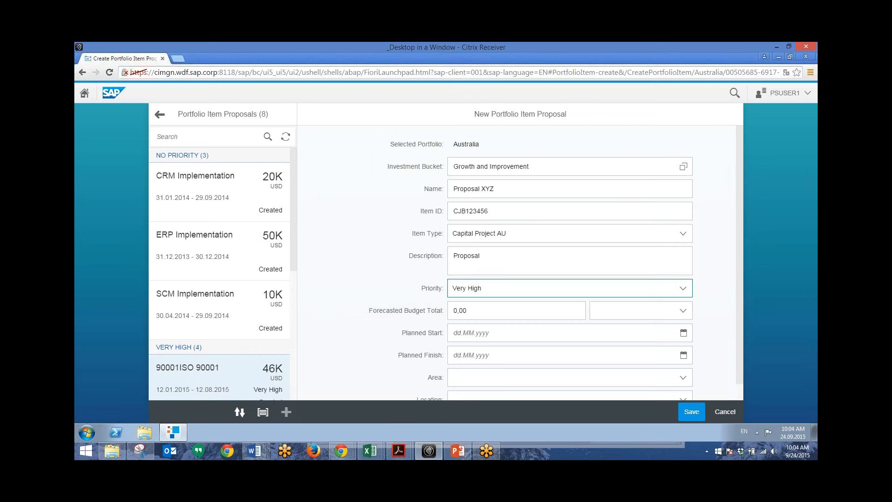
# - Enter the forecasted budget and set start 24 September 2015, finish 26 November 2015
pyautogui.click(516, 309)
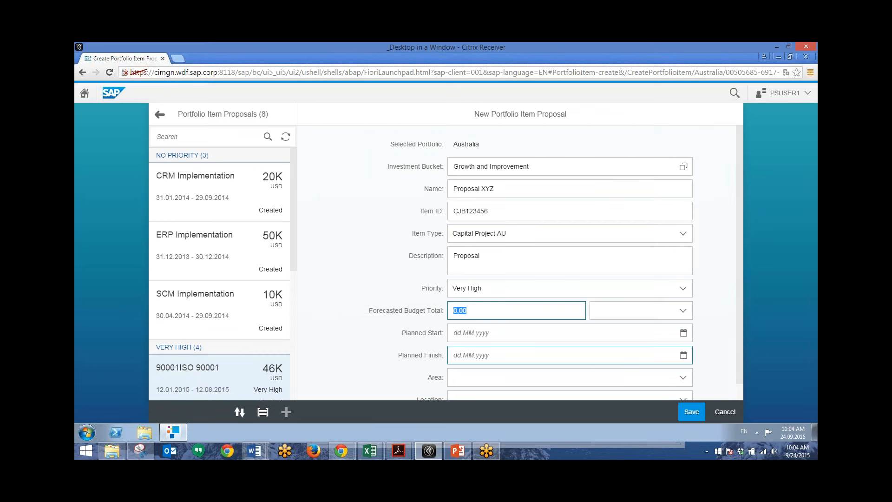
pyautogui.write('20')
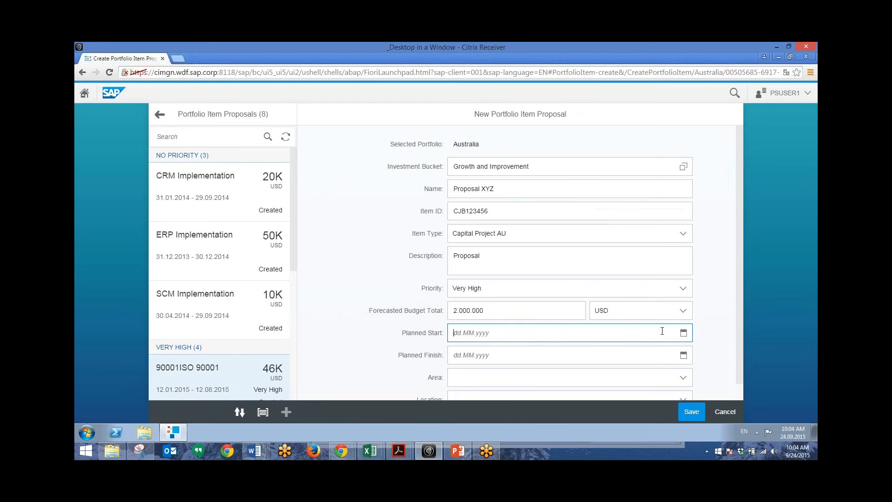
pyautogui.click(682, 332)
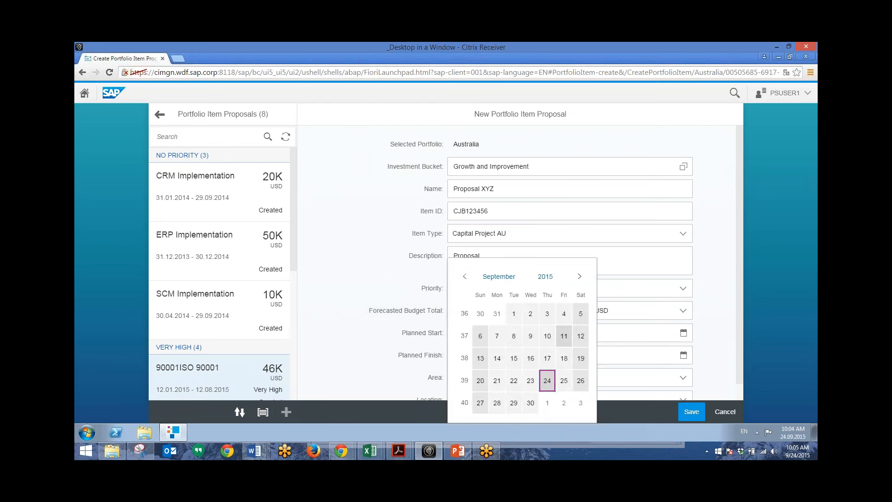
pyautogui.click(682, 377)
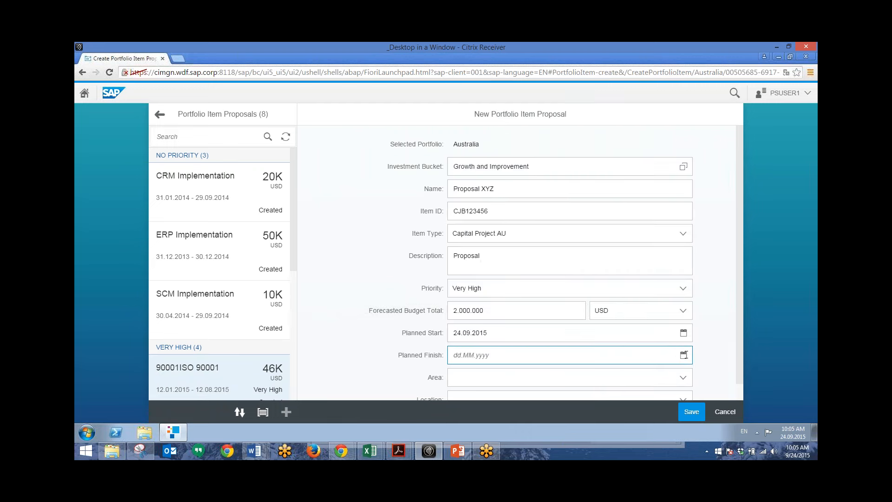
pyautogui.click(683, 355)
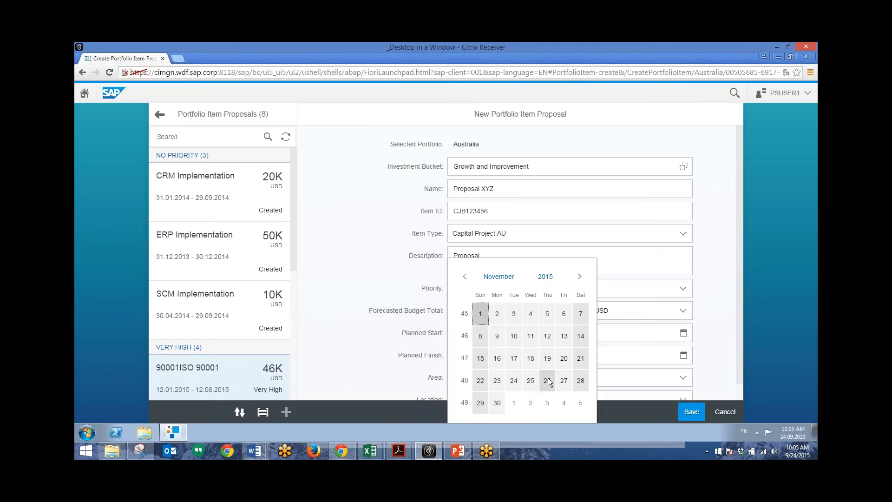
pyautogui.click(682, 377)
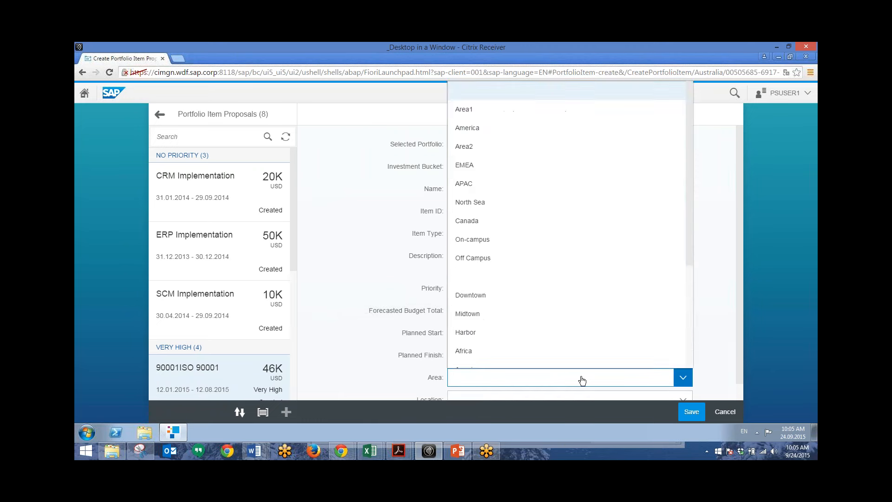
# - Set area Midtown and location District 1, then save and confirm the proposal
pyautogui.click(467, 314)
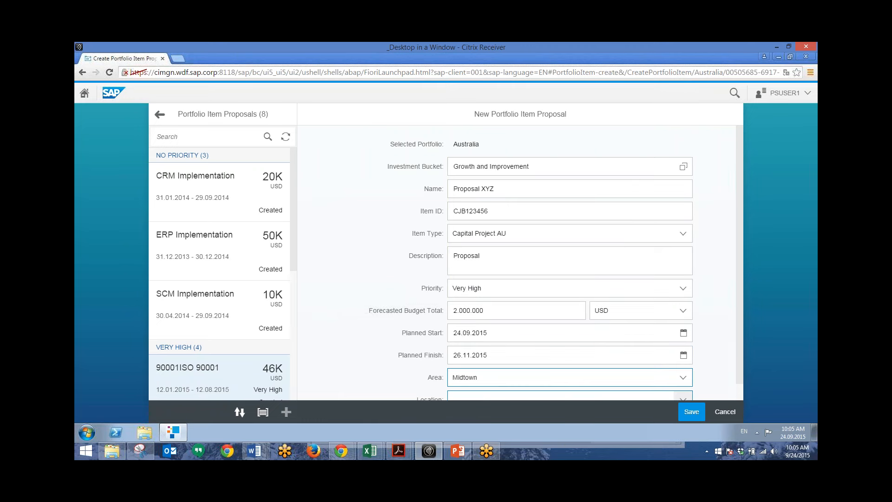
pyautogui.click(681, 391)
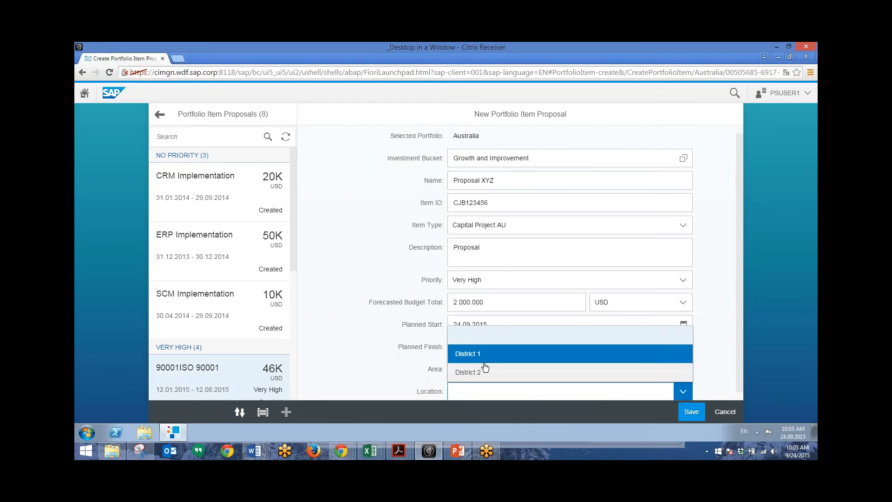
pyautogui.click(467, 353)
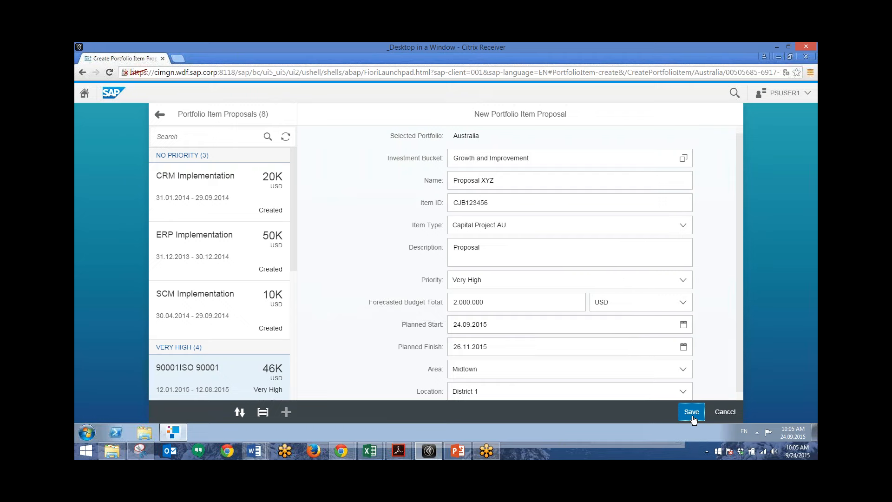
pyautogui.click(691, 411)
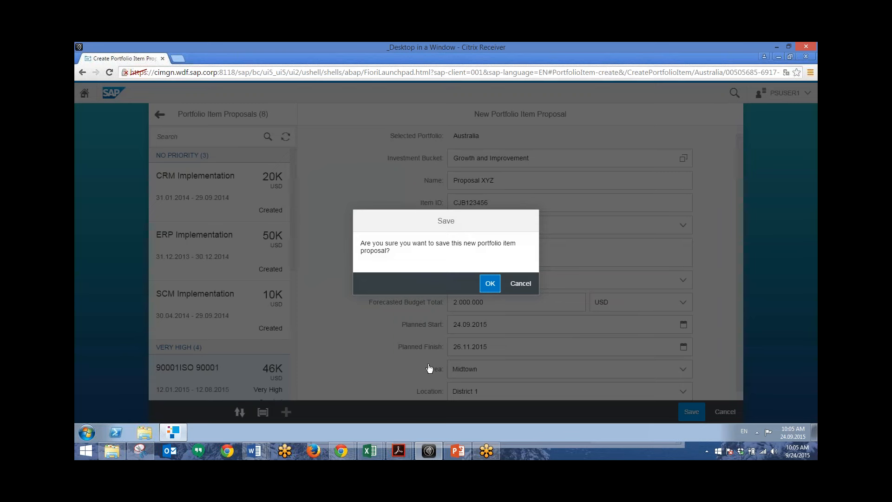
pyautogui.moveTo(476, 307)
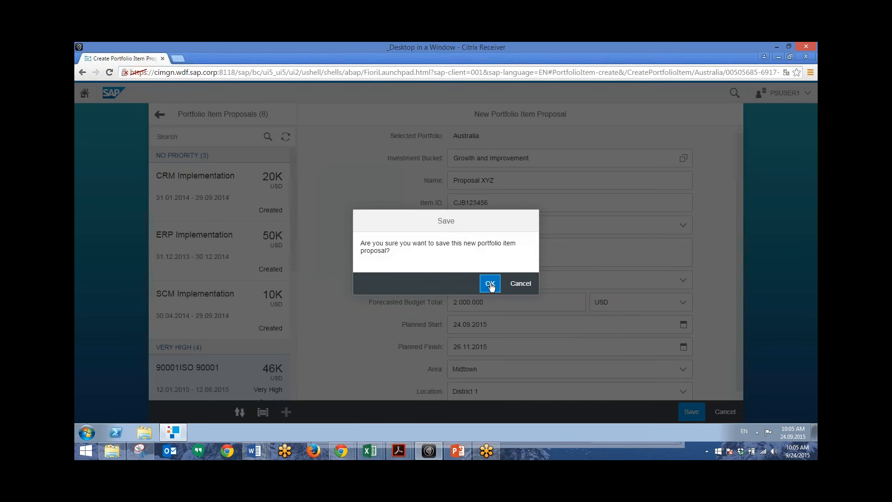
pyautogui.click(490, 283)
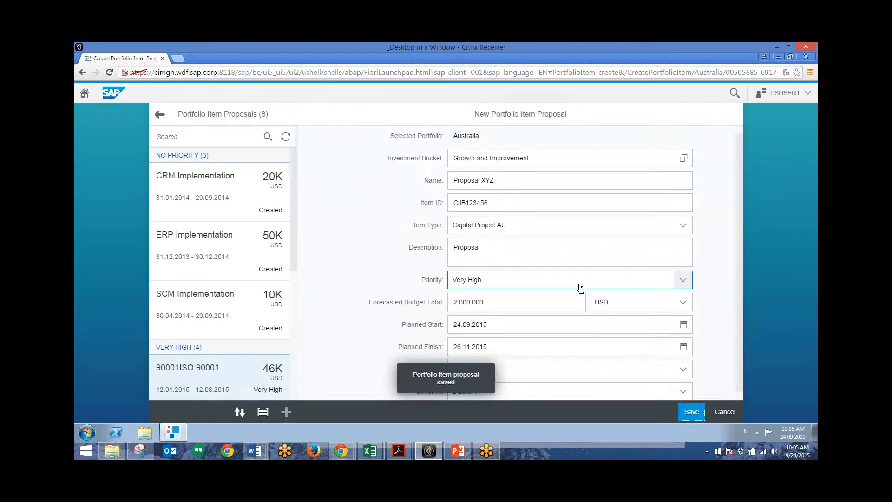
pyautogui.click(691, 411)
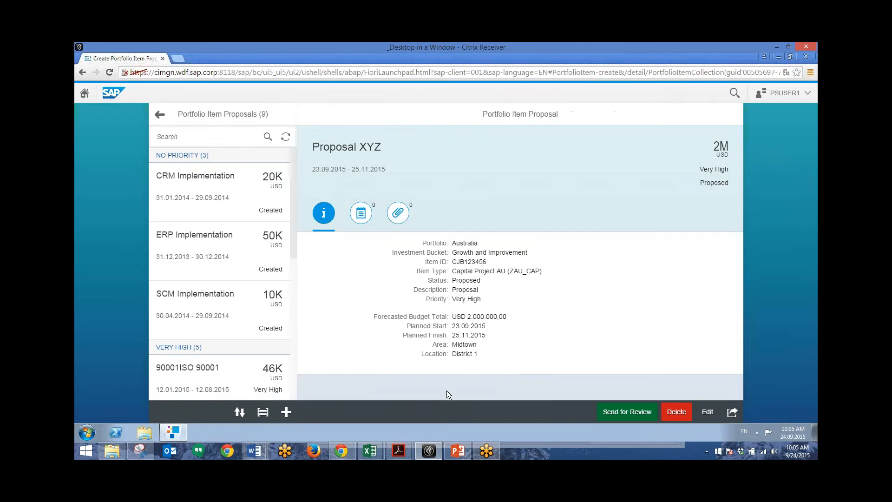
pyautogui.moveTo(441, 311)
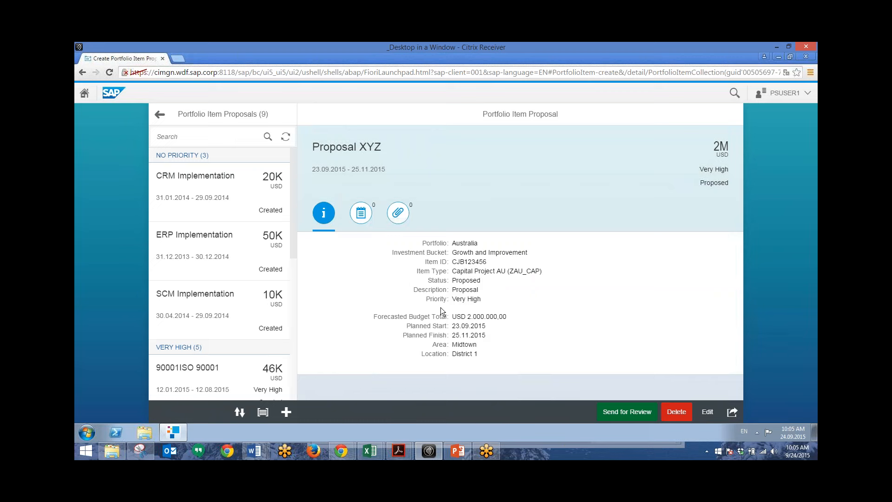
pyautogui.moveTo(382, 211)
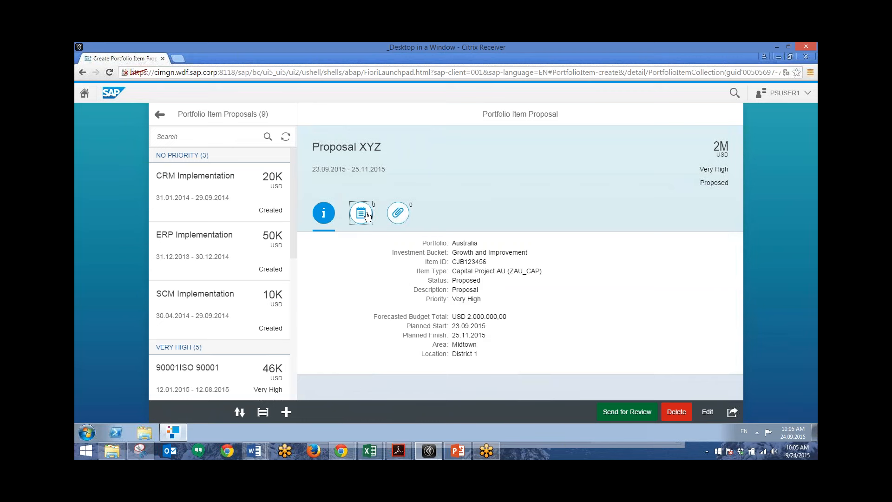
# - Show Proposal XYZ's notes tab, which has no posts yet
pyautogui.click(361, 213)
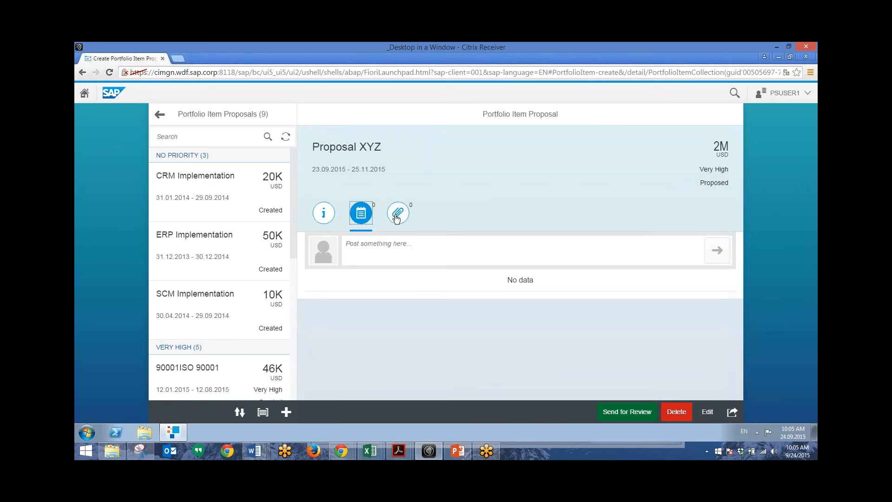
pyautogui.moveTo(398, 222)
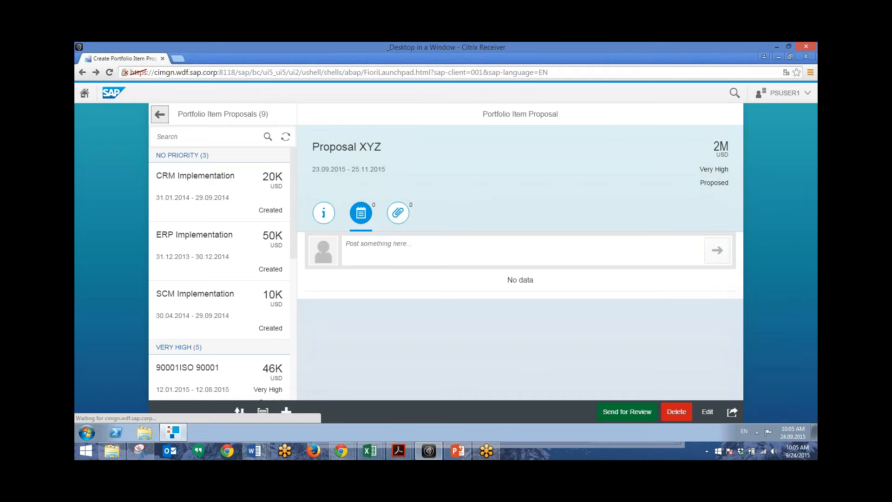
# - Go back to the launchpad home page
pyautogui.click(84, 93)
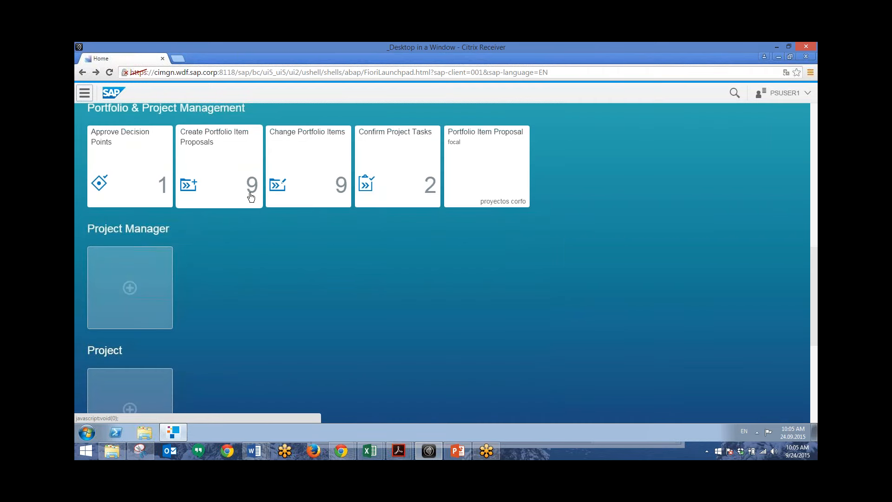
pyautogui.moveTo(250, 193)
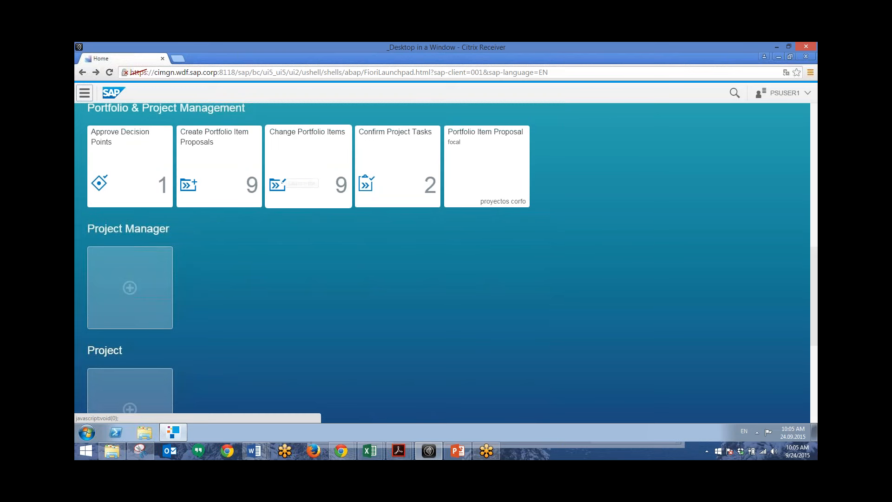
pyautogui.moveTo(296, 183)
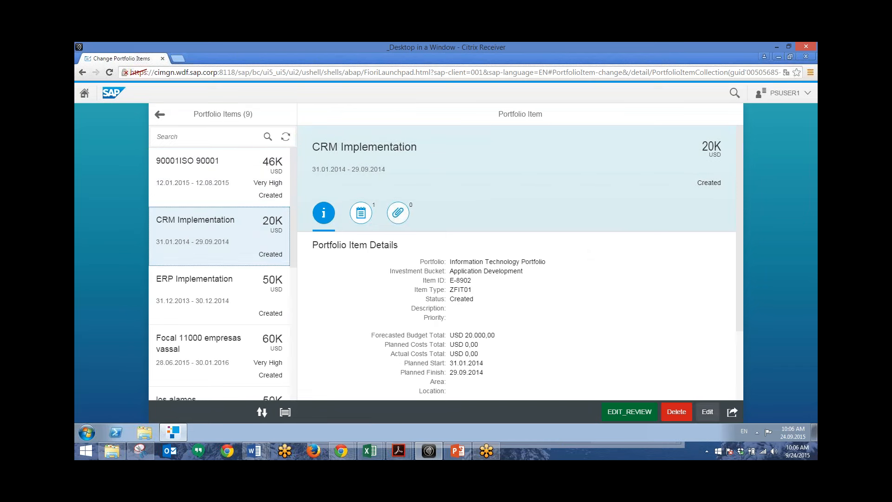
# - Edit CRM Implementation and replace its forecasted budget total with 30,000
pyautogui.click(707, 411)
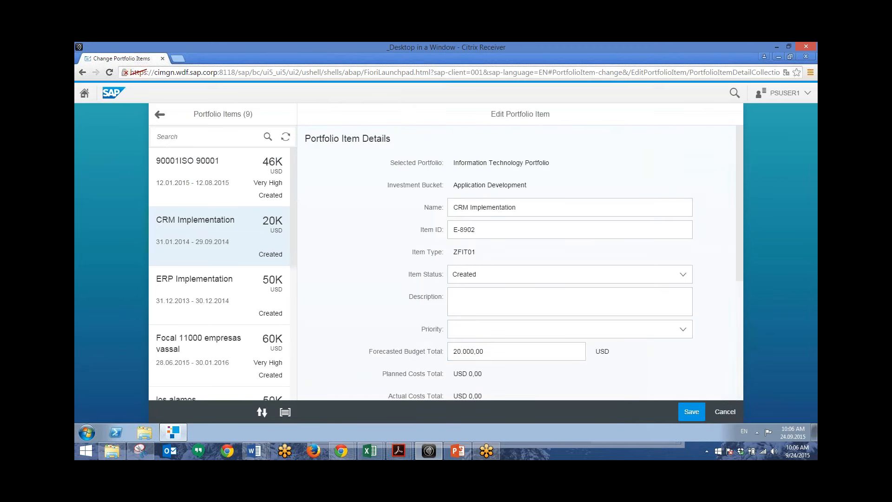
pyautogui.click(515, 351)
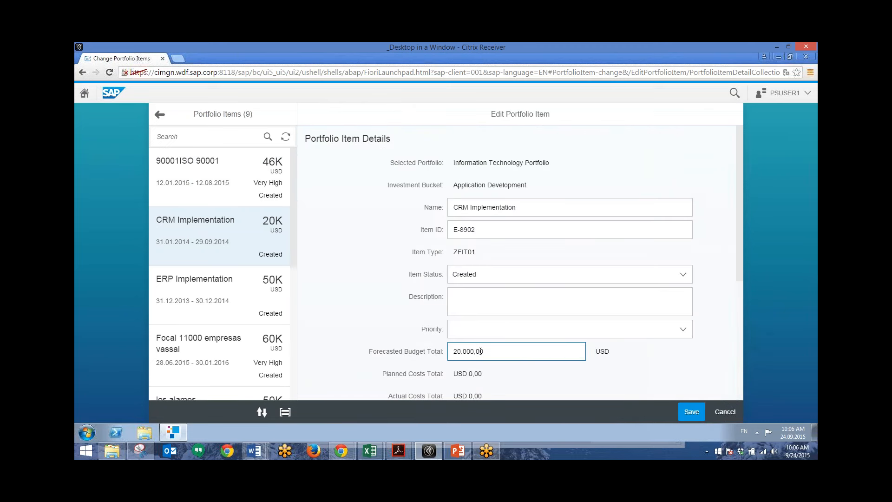
pyautogui.tripleClick(515, 351)
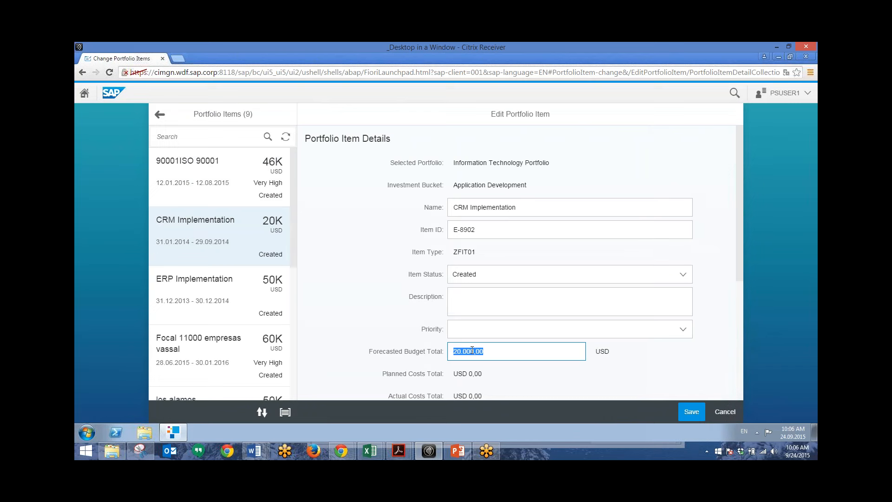
pyautogui.write('30000')
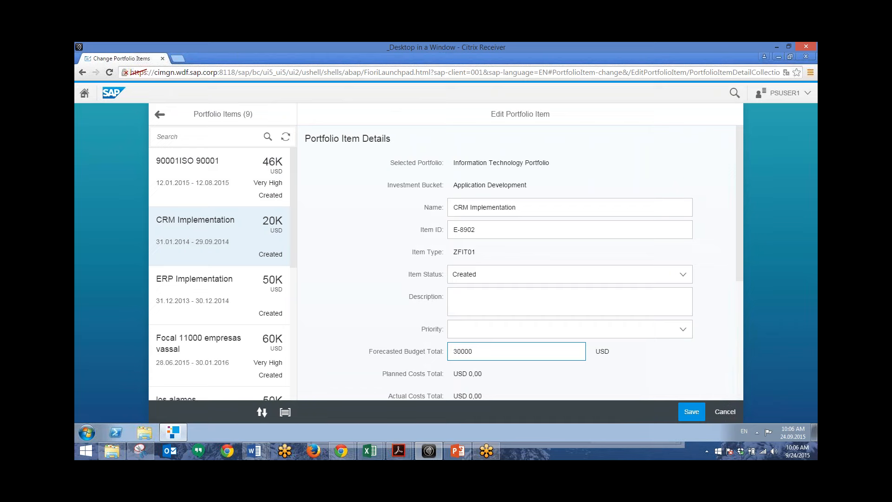
pyautogui.click(515, 350)
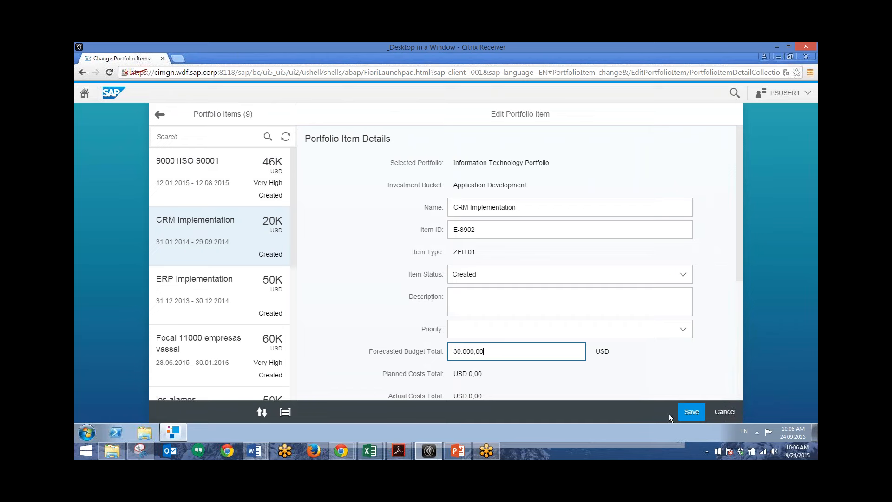
# - Try saving CRM Implementation twice, dismissing the item type error each time
pyautogui.click(691, 411)
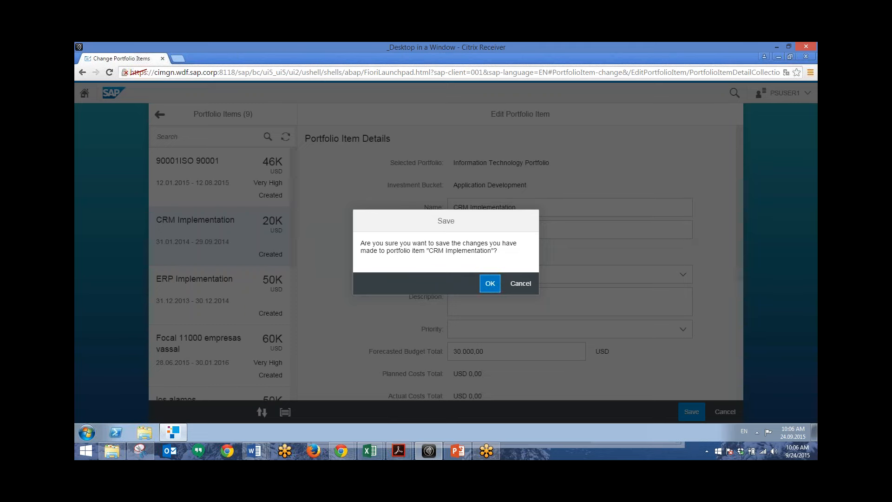
pyautogui.click(488, 283)
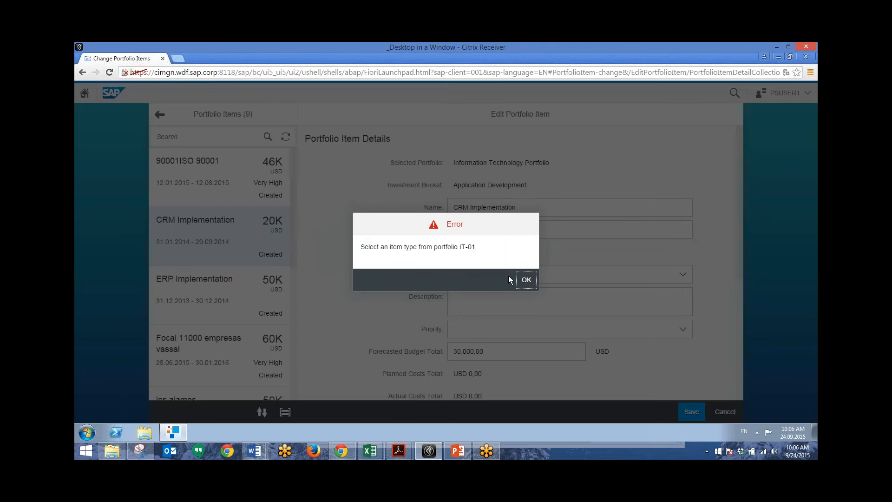
pyautogui.click(524, 279)
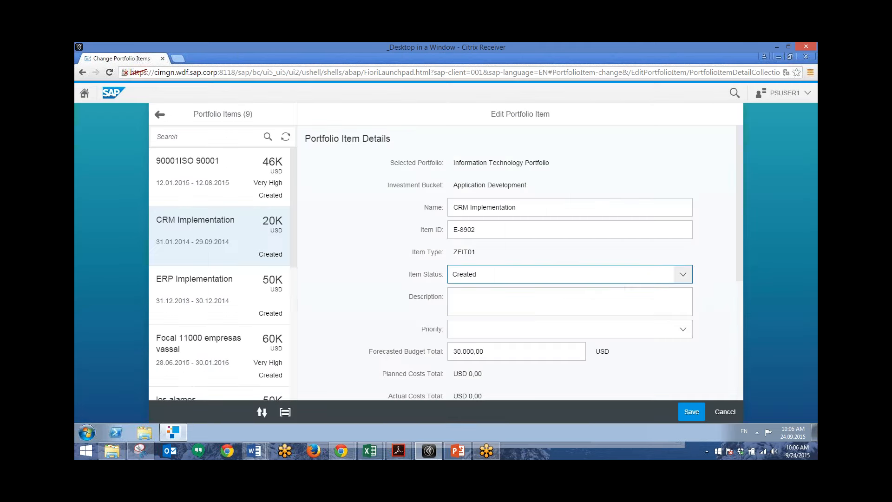
pyautogui.click(690, 411)
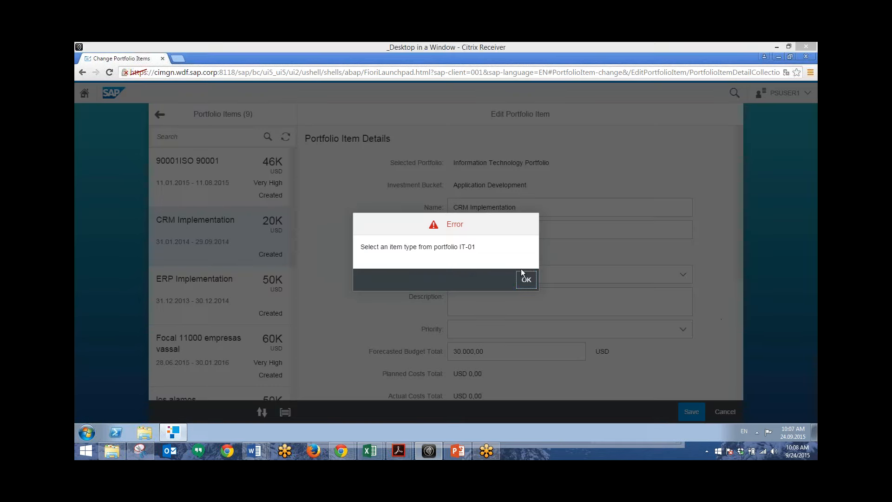
pyautogui.click(524, 279)
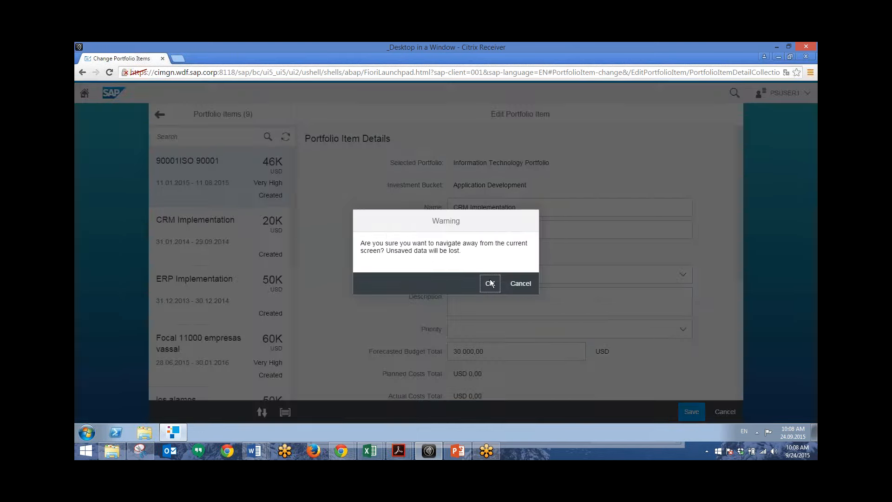
# - Discard the CRM Implementation edits and set 90001ISO 90001's forecasted budget to 48,000
pyautogui.click(490, 284)
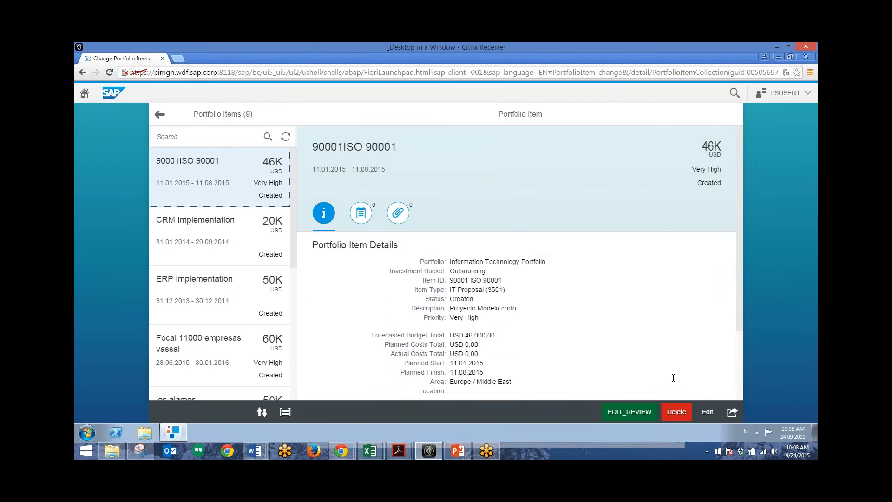
pyautogui.click(707, 411)
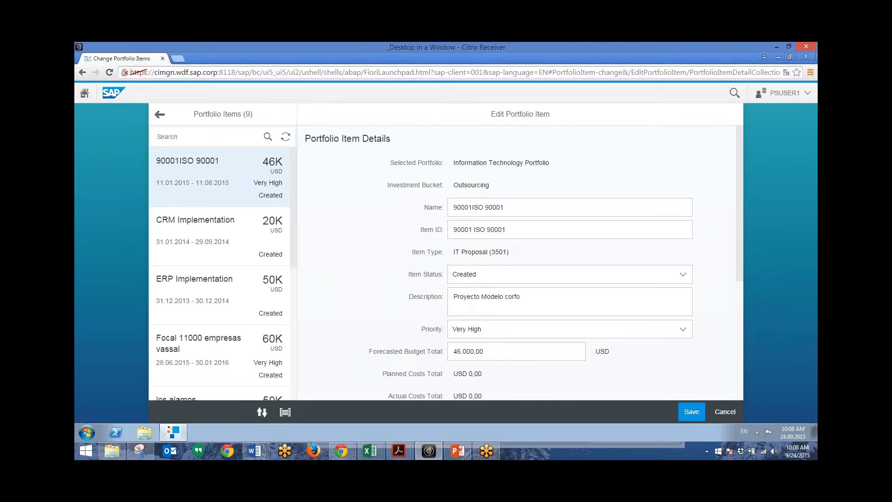
pyautogui.click(516, 351)
pyautogui.write('4')
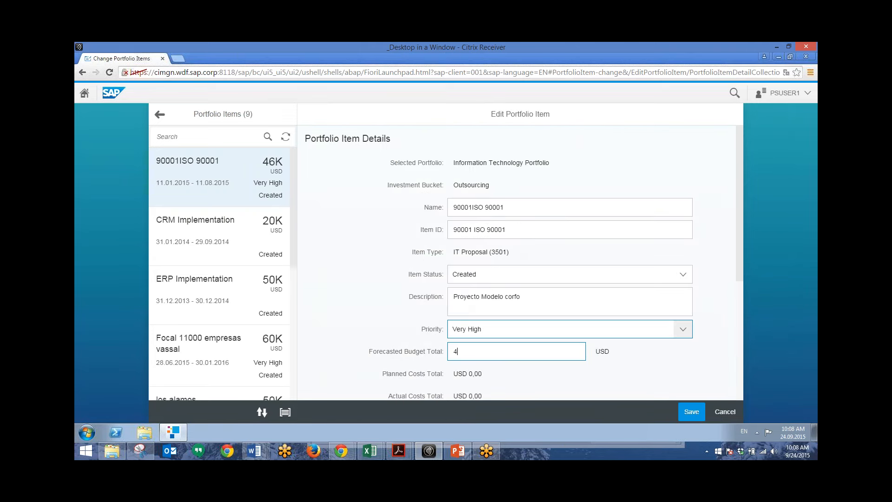
pyautogui.write('80000')
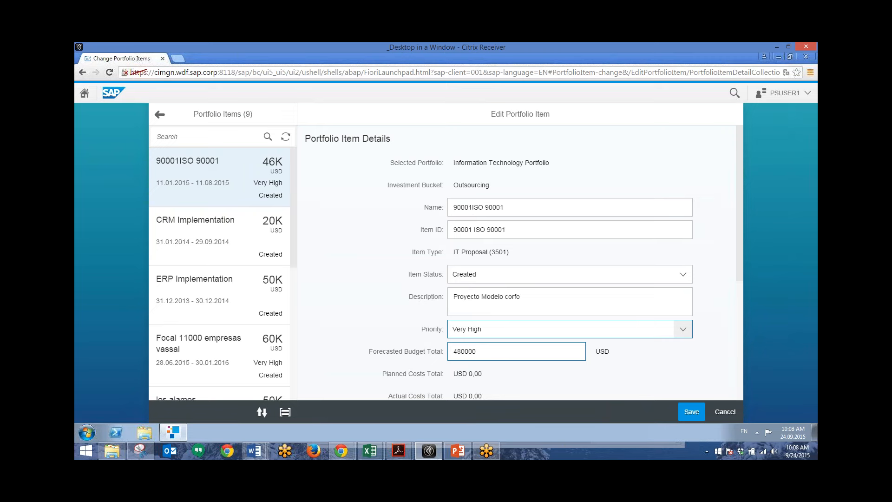
pyautogui.press('Backspace')
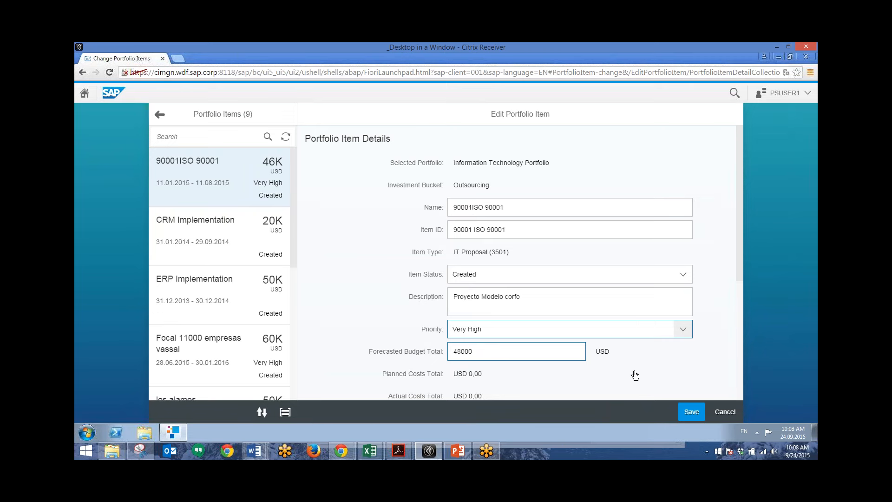
# - Save 90001ISO 90001 with the 48,000 budget and confirm
pyautogui.click(691, 411)
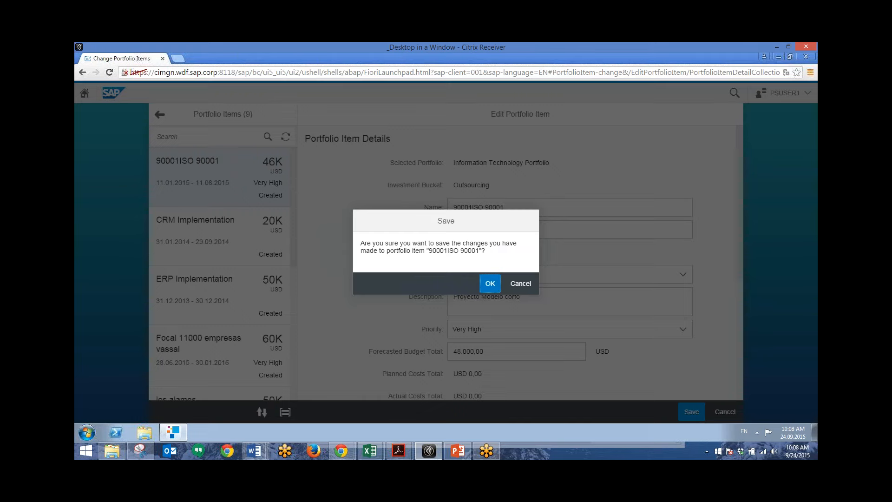
pyautogui.click(489, 283)
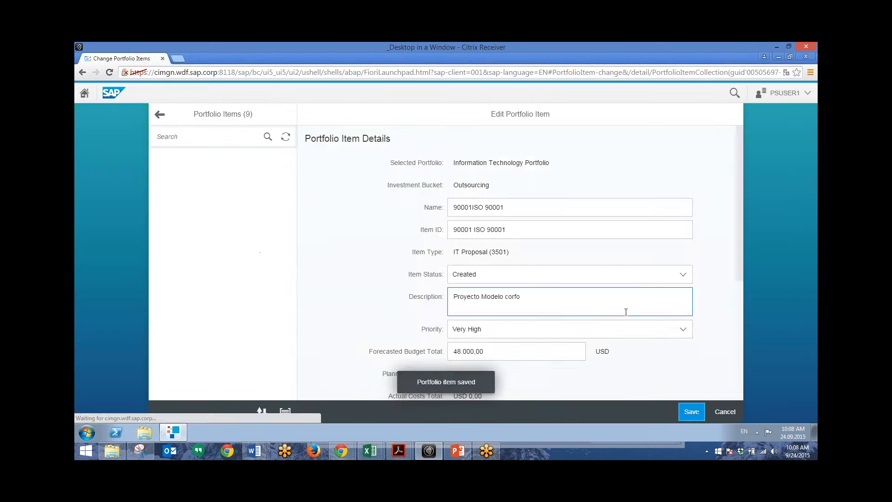
pyautogui.click(691, 411)
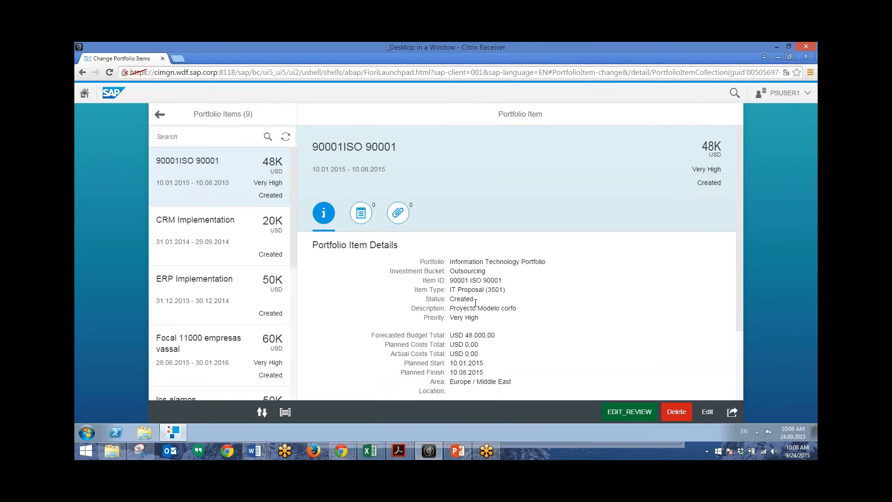
pyautogui.scroll(-3)
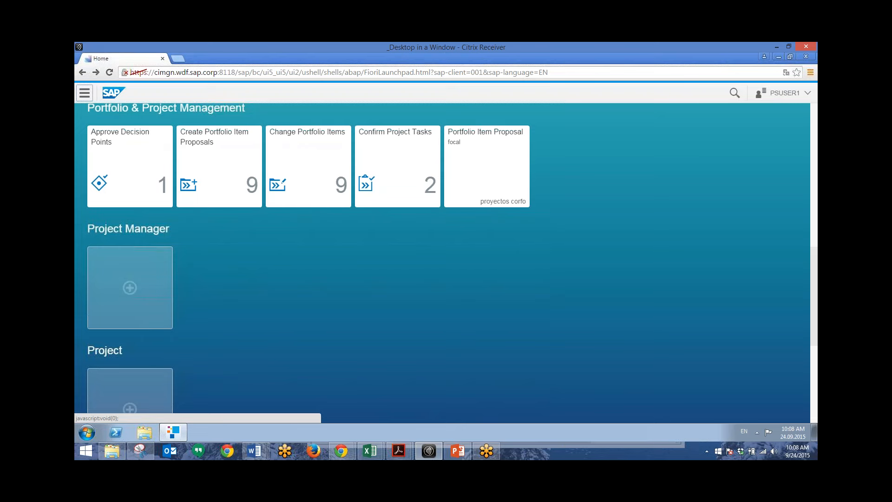
pyautogui.moveTo(401, 181)
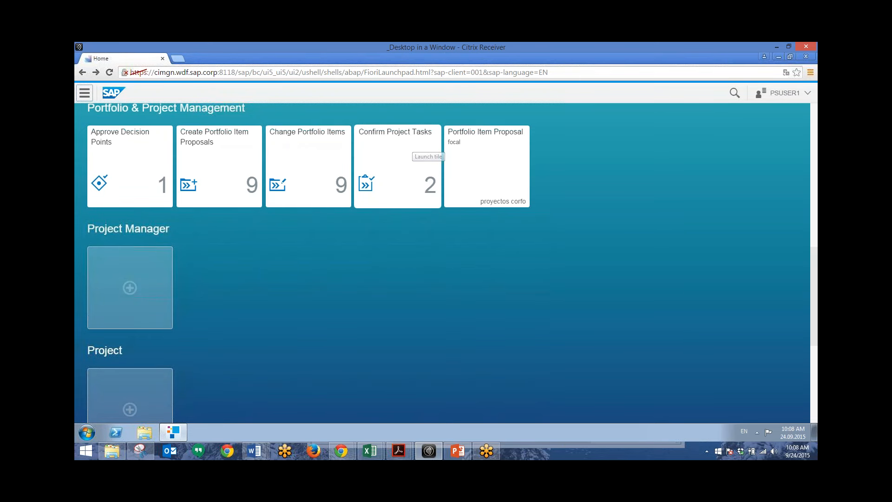
# - Open the Confirm Project Tasks tile to see the Process Analysis task
pyautogui.click(396, 166)
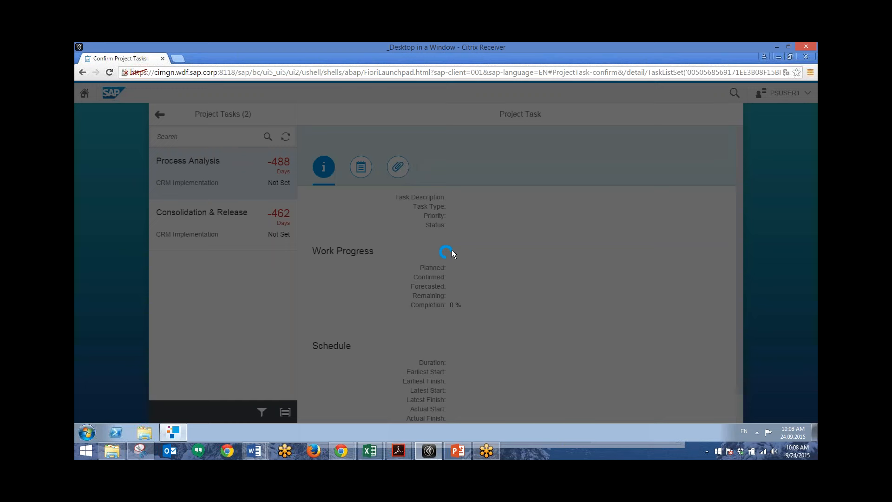
pyautogui.moveTo(227, 188)
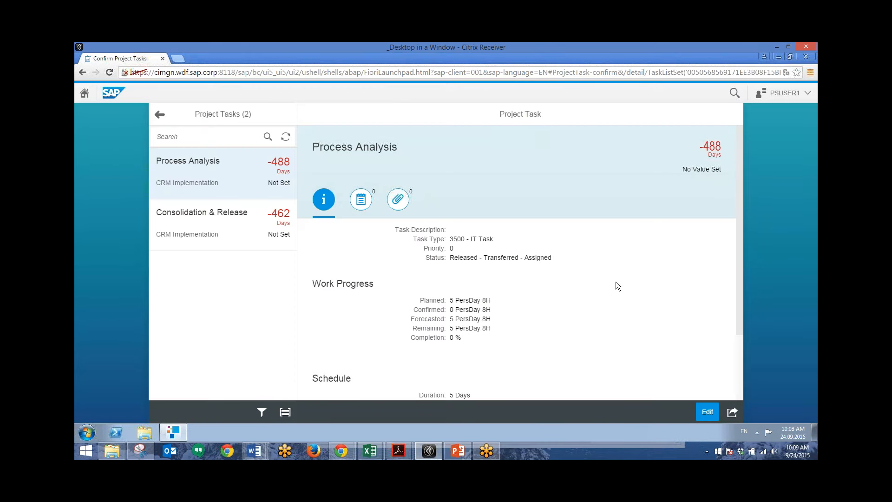
pyautogui.moveTo(289, 208)
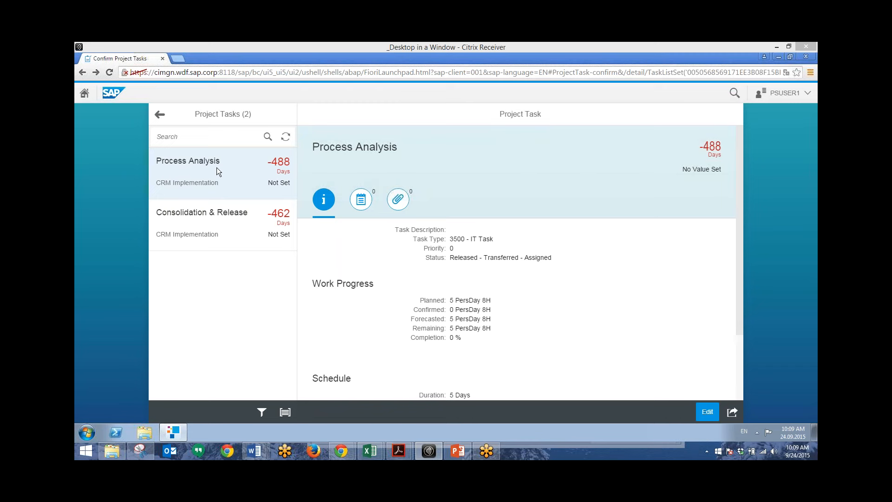
pyautogui.moveTo(197, 194)
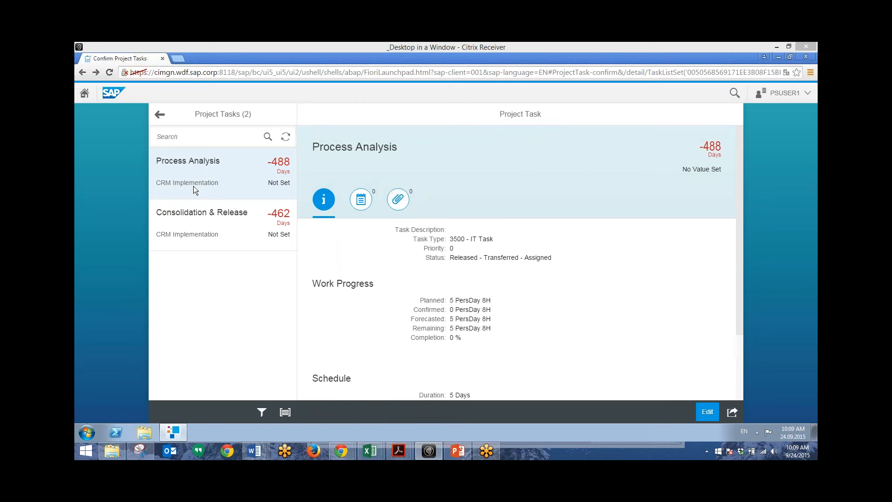
pyautogui.moveTo(183, 191)
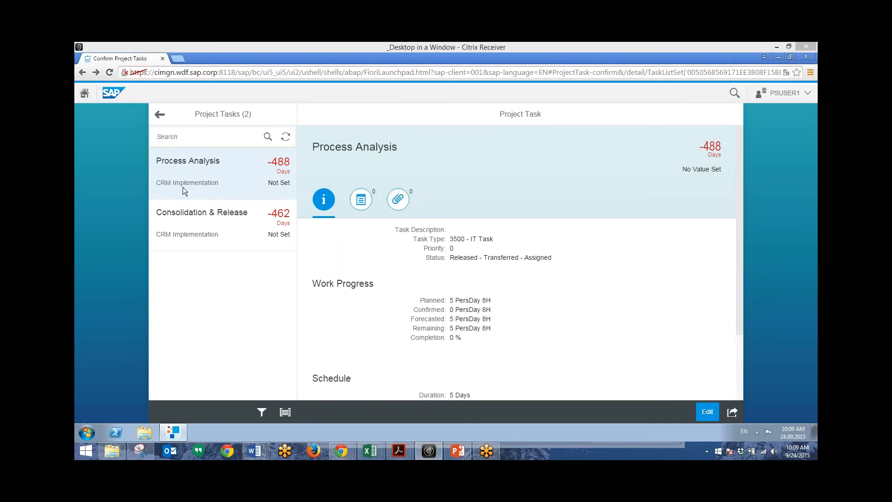
pyautogui.moveTo(291, 203)
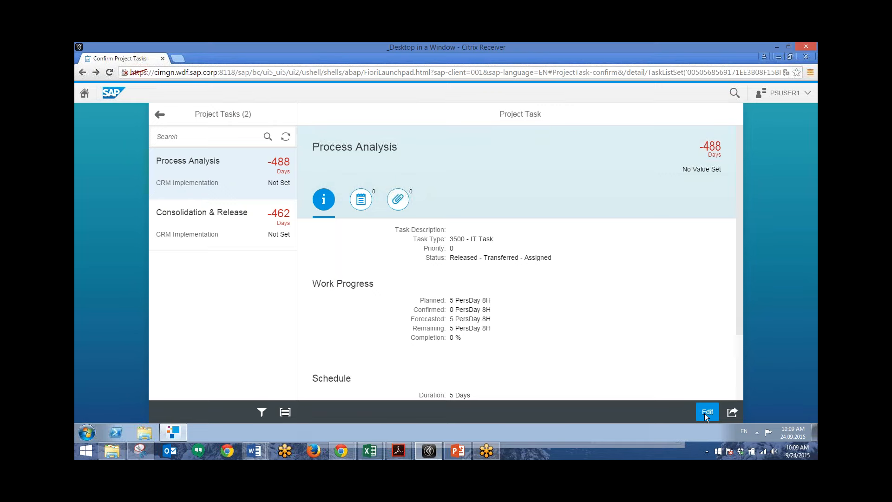
# - Confirm Process Analysis as Complete with 8 days done and 0 remaining, then save
pyautogui.click(706, 411)
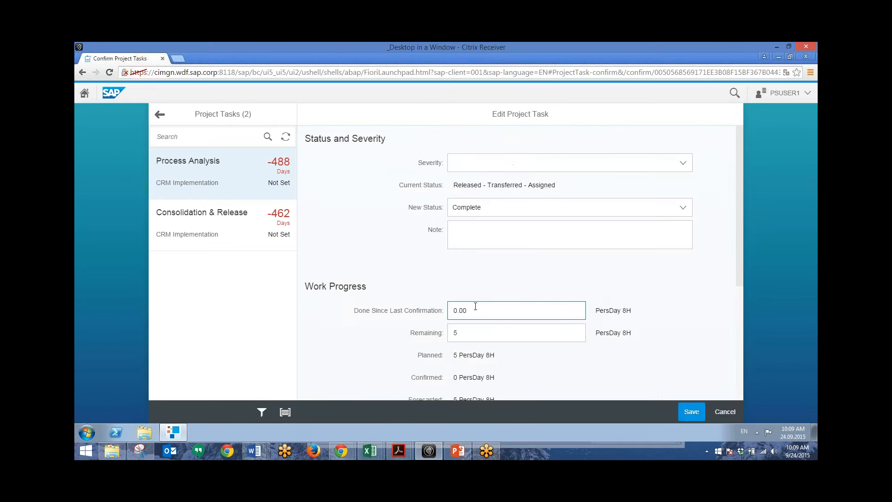
pyautogui.click(691, 411)
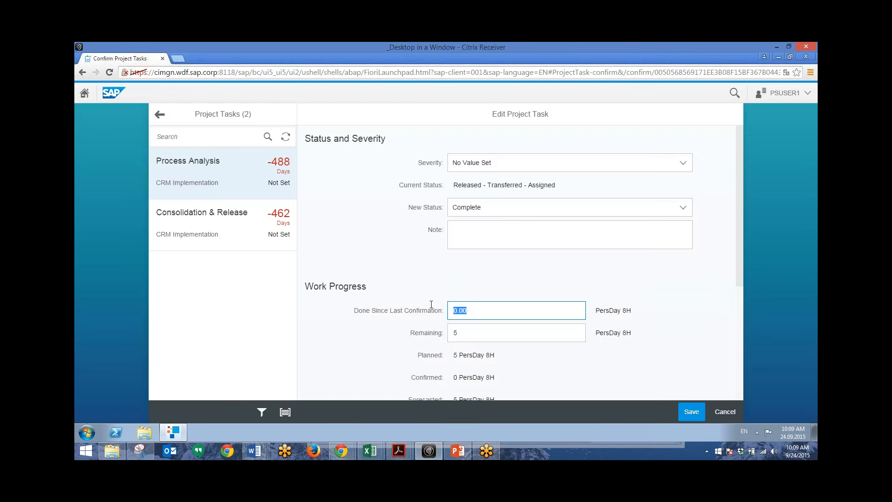
pyautogui.write('8')
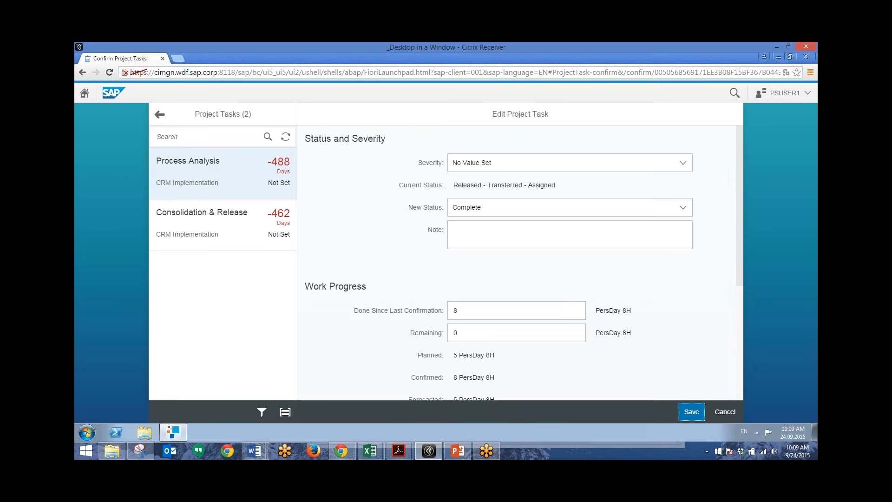
pyautogui.click(691, 411)
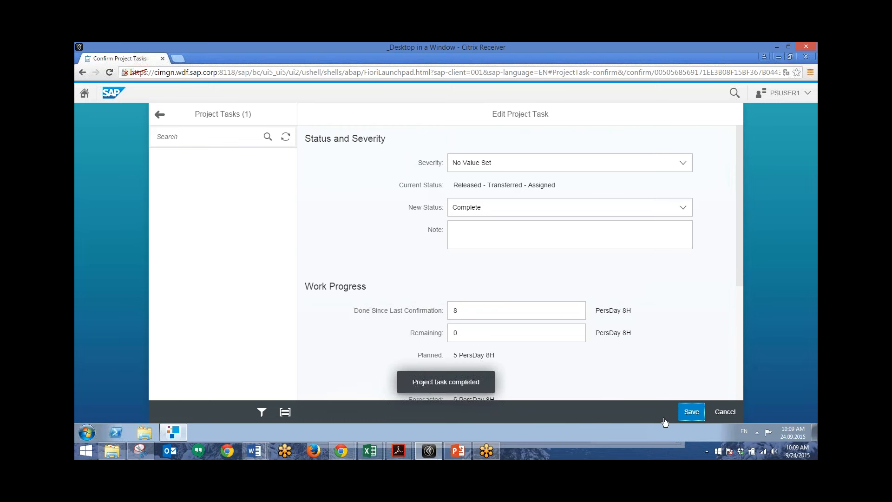
pyautogui.click(690, 411)
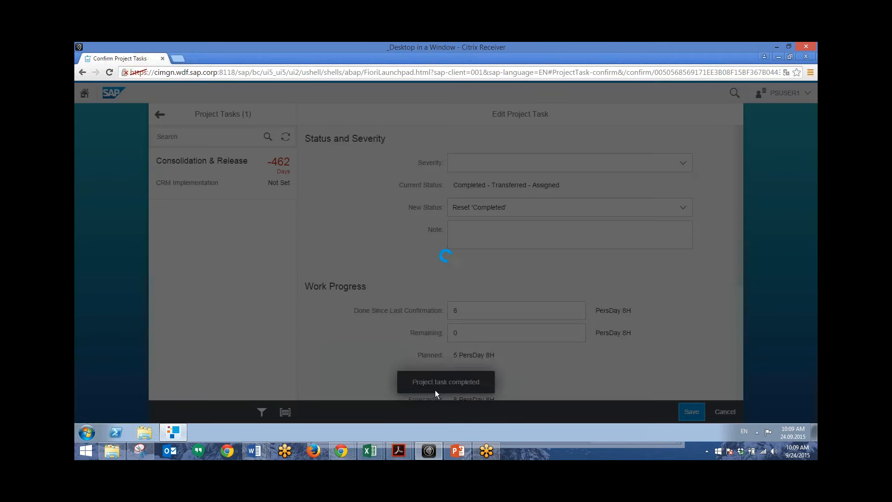